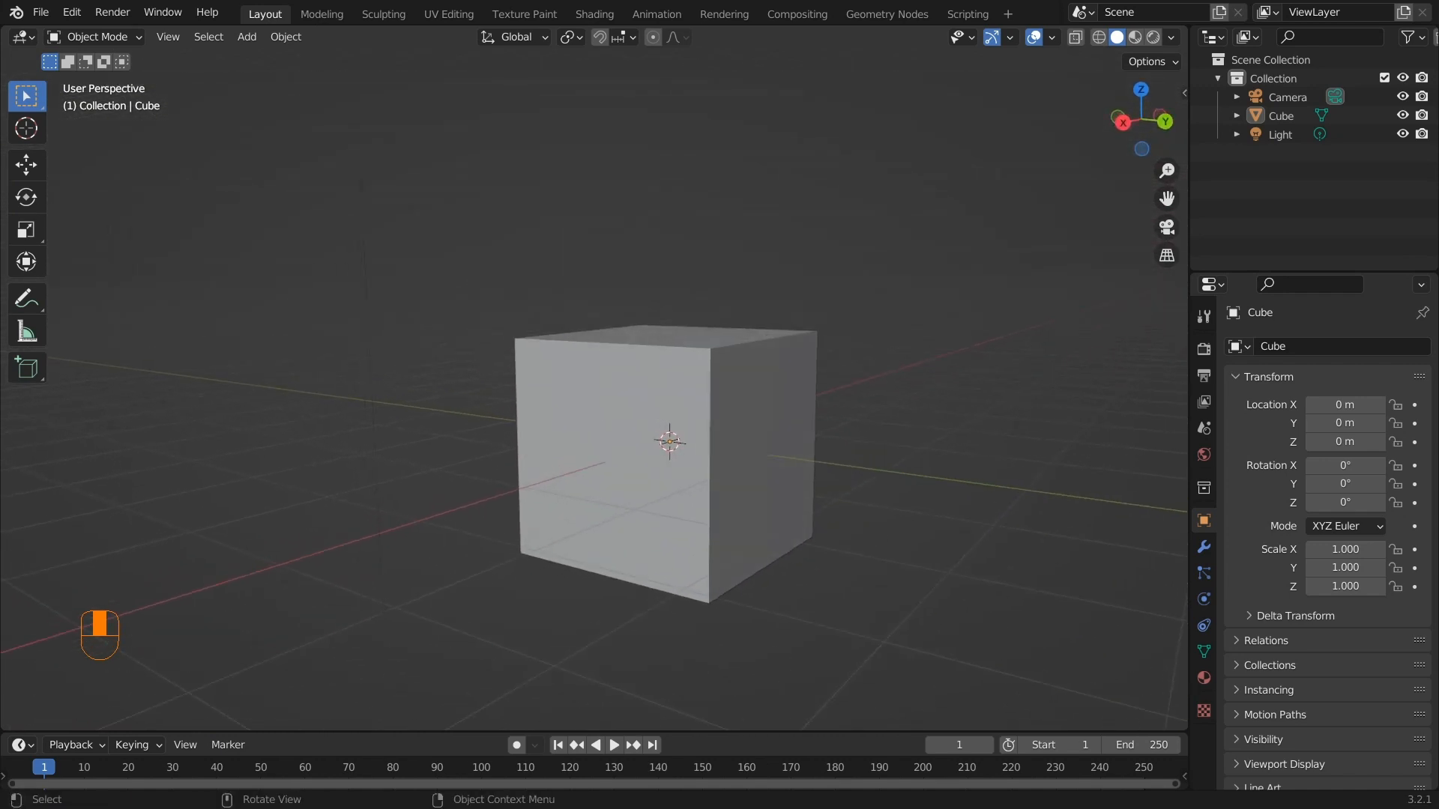
- Add Refrences.png as a reference image and view the bottle outline from the side
left_click(246, 36)
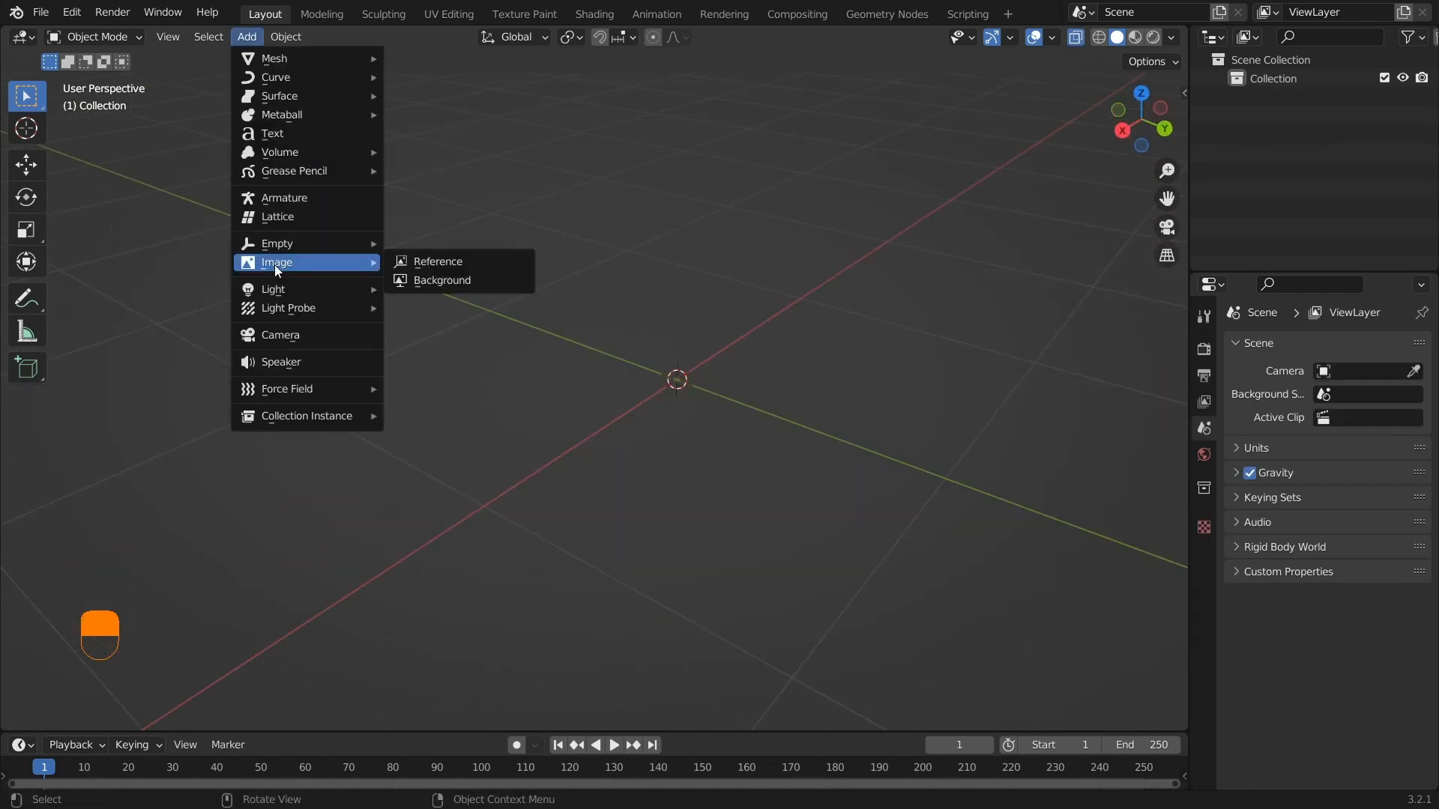
left_click(438, 261)
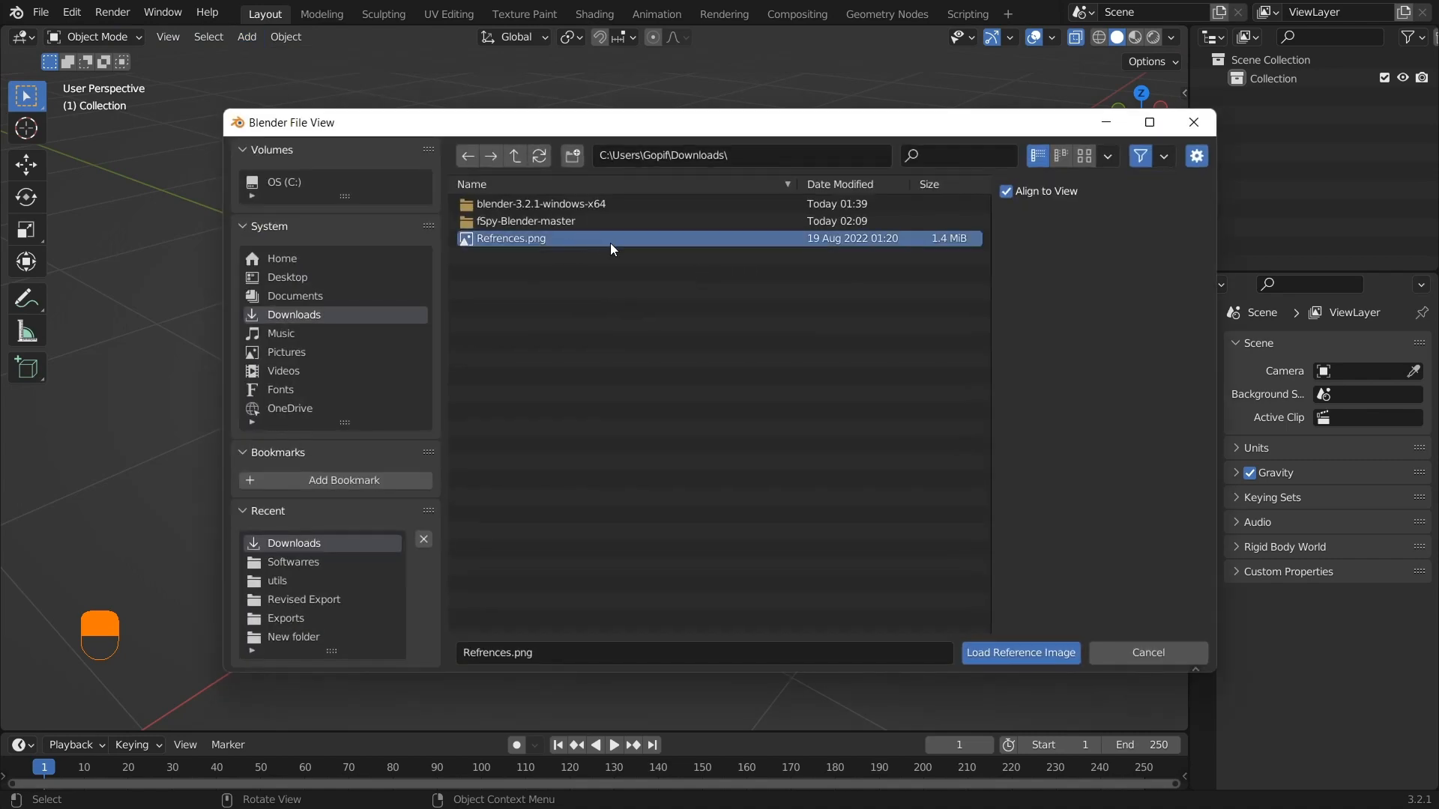
left_click(1020, 652)
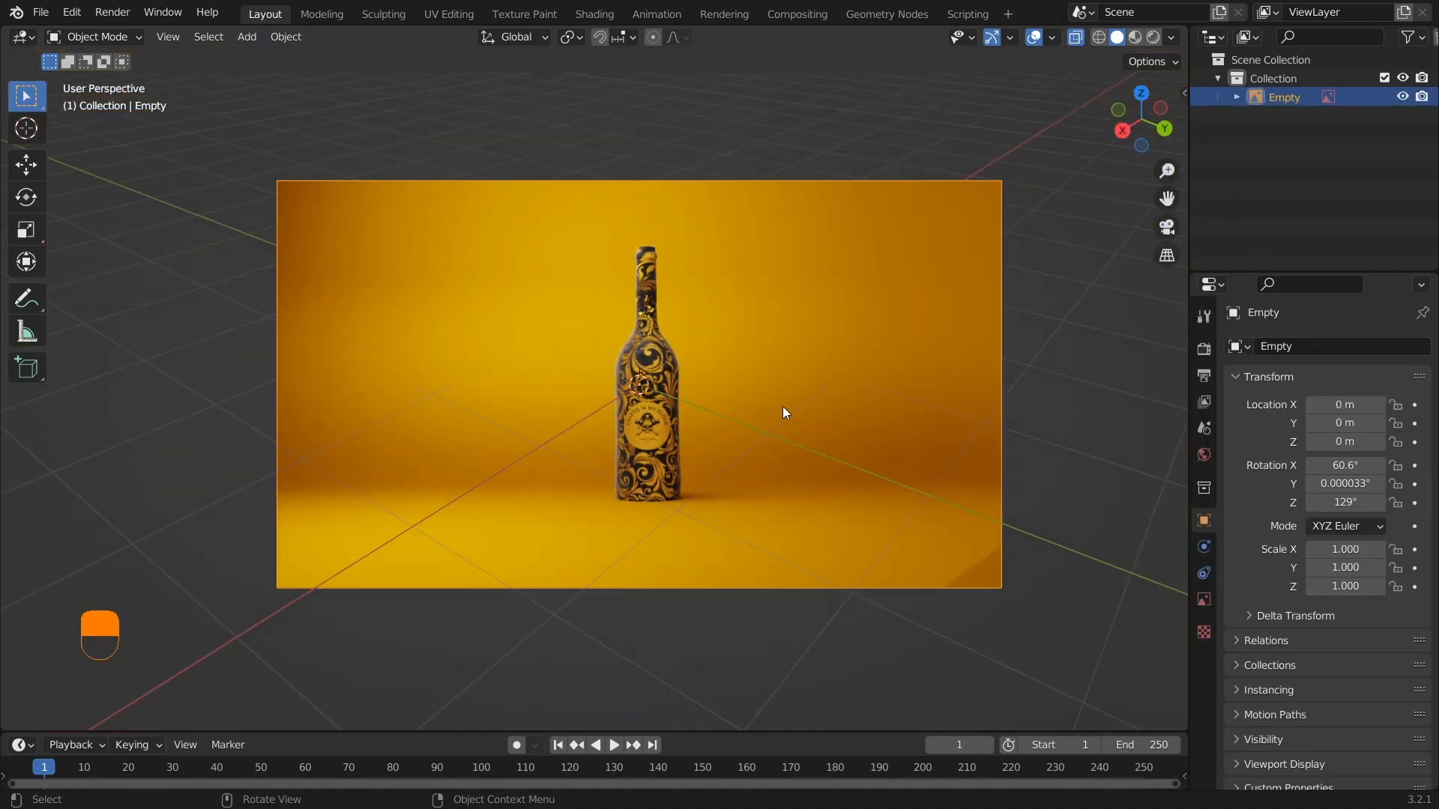
left_click_drag(784, 412, 878, 419)
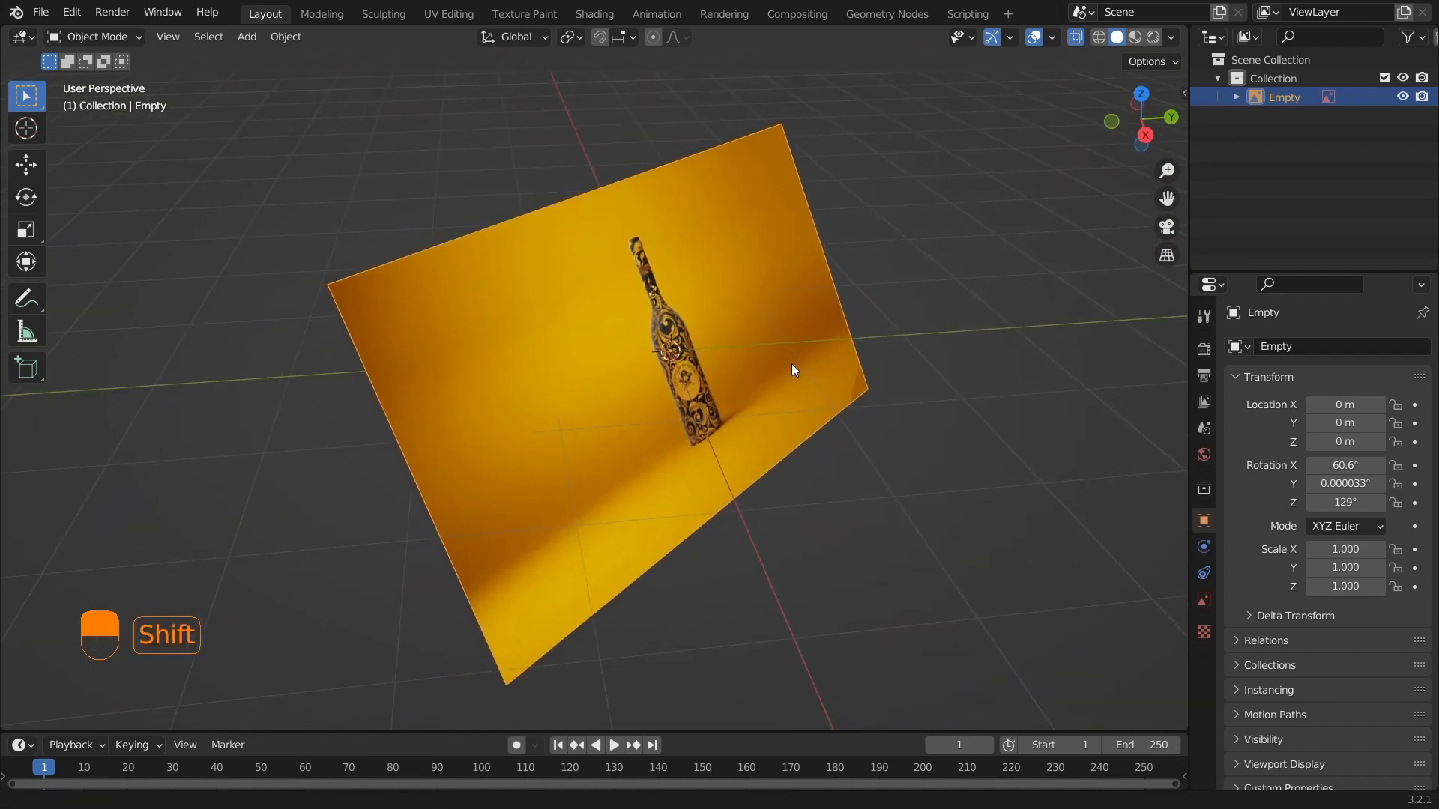
key("alt+r")
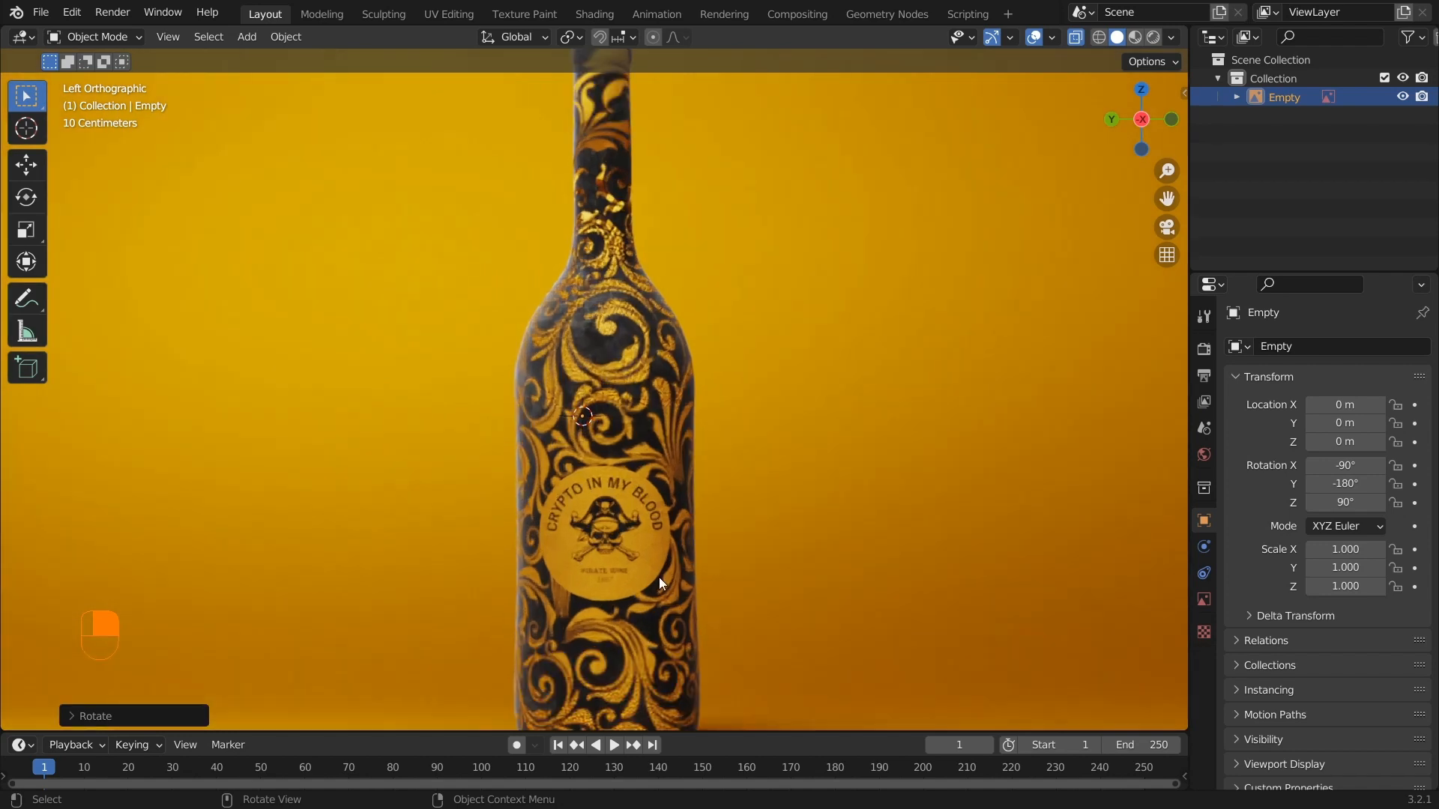
mouse_move(513, 661)
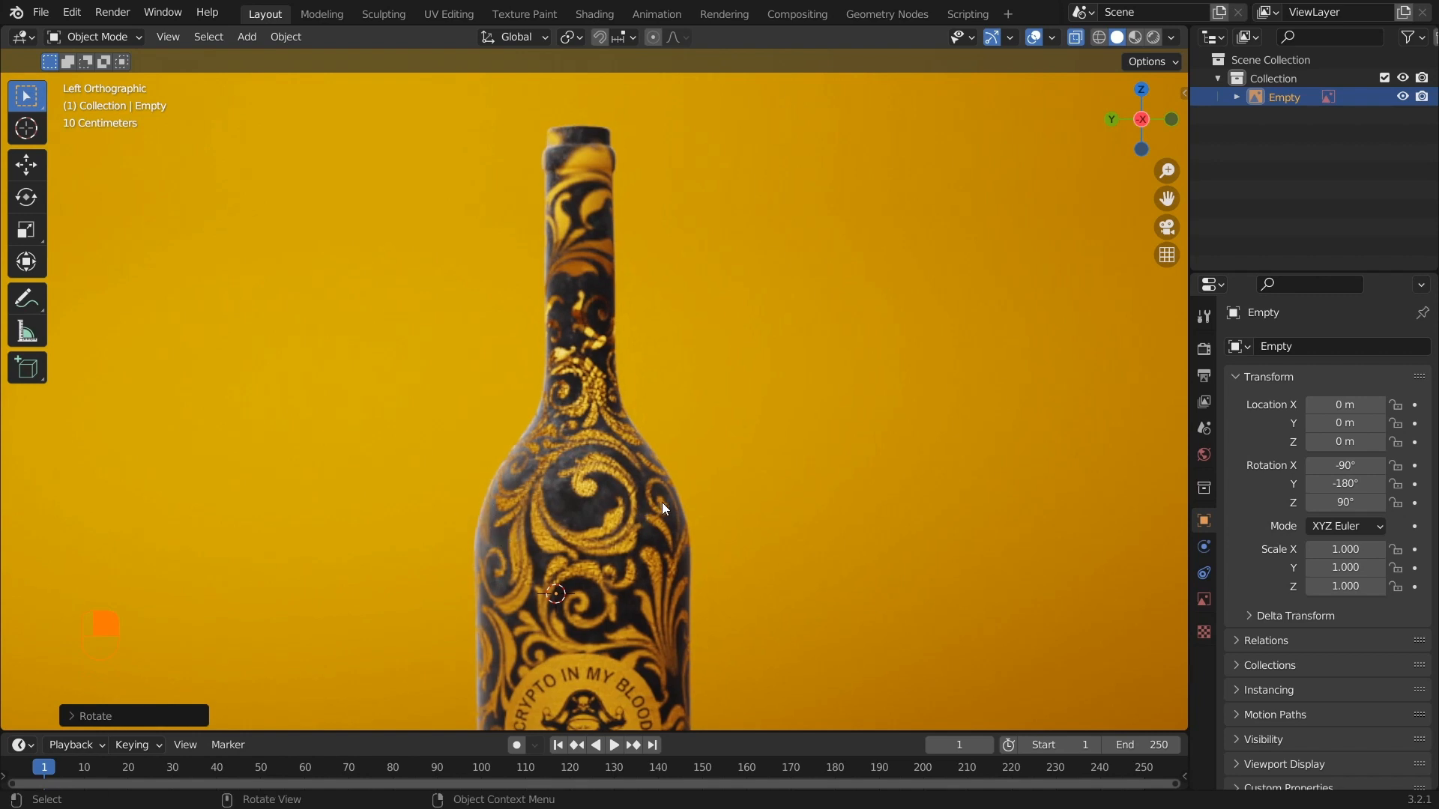
mouse_move(548, 126)
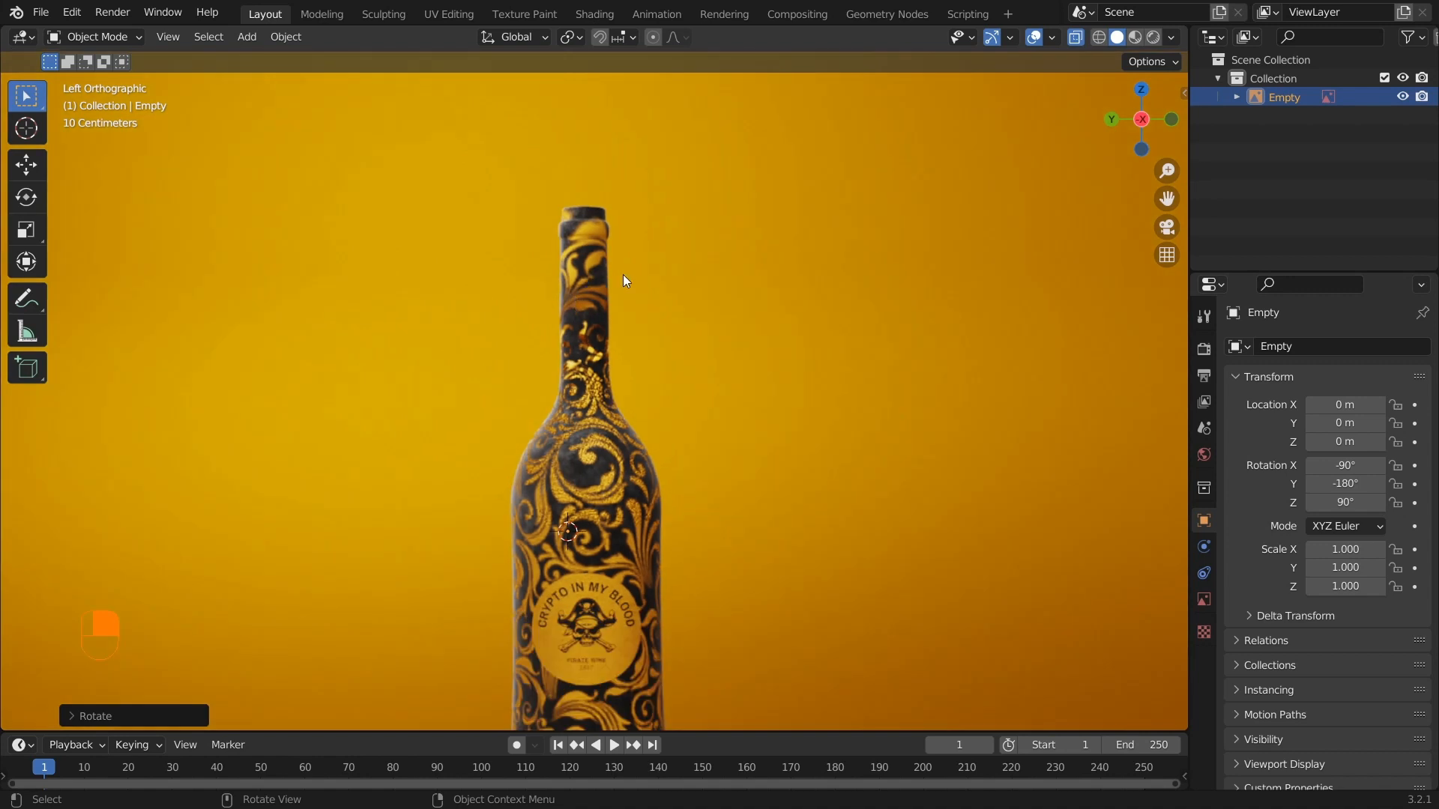
- Bring up the Add list via Shift+A to reach the mesh primitives
left_click(246, 36)
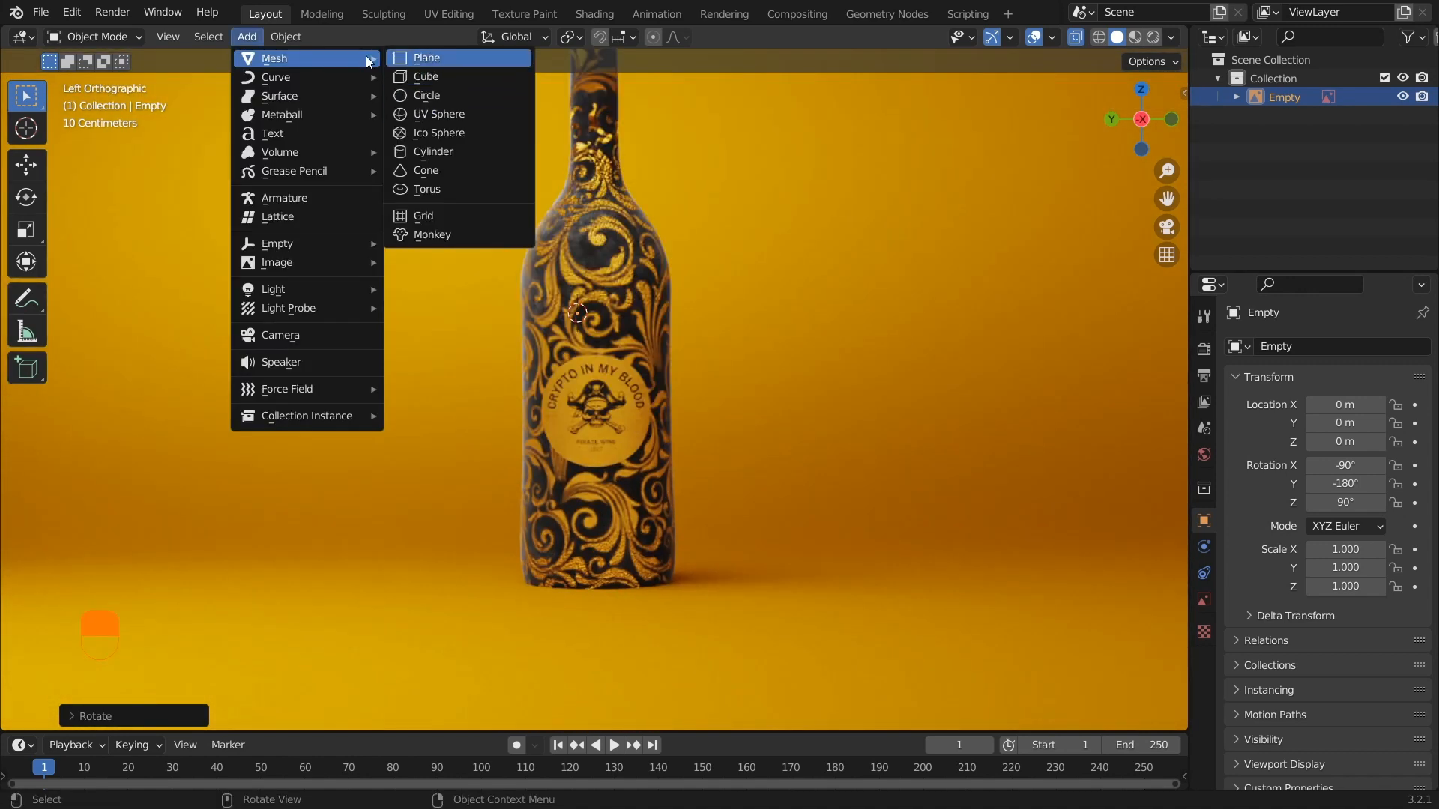
left_click(506, 374)
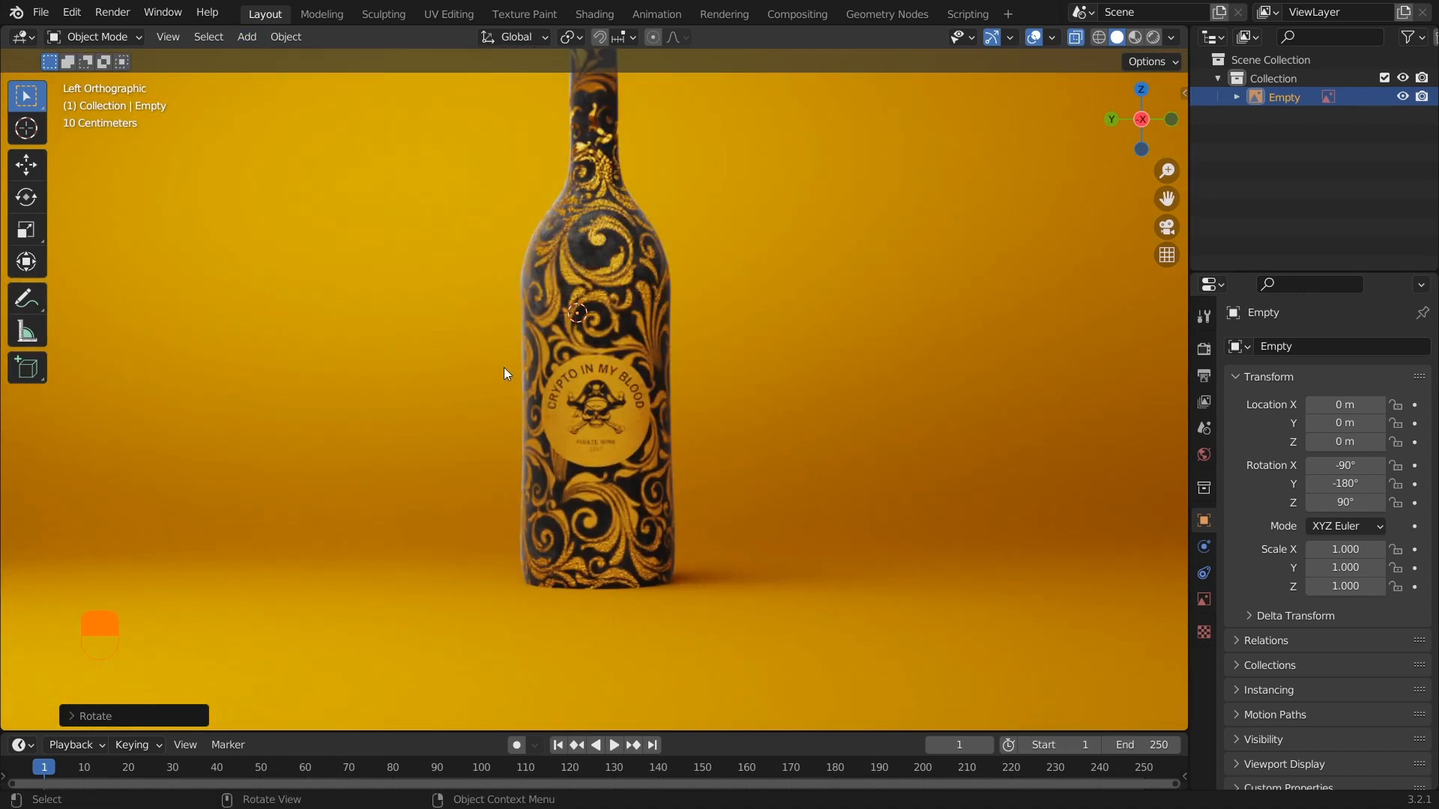
key("shift+a")
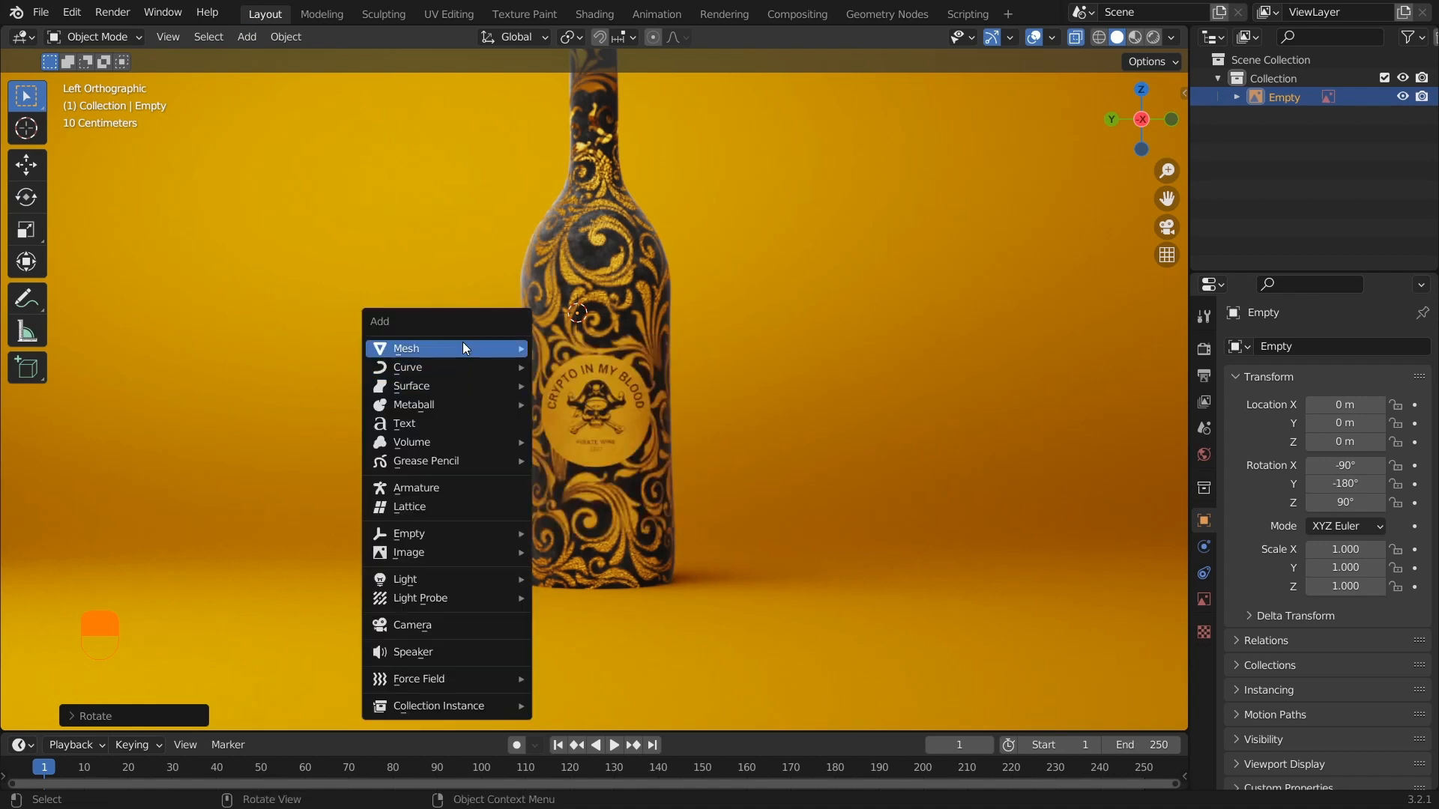
mouse_move(451, 505)
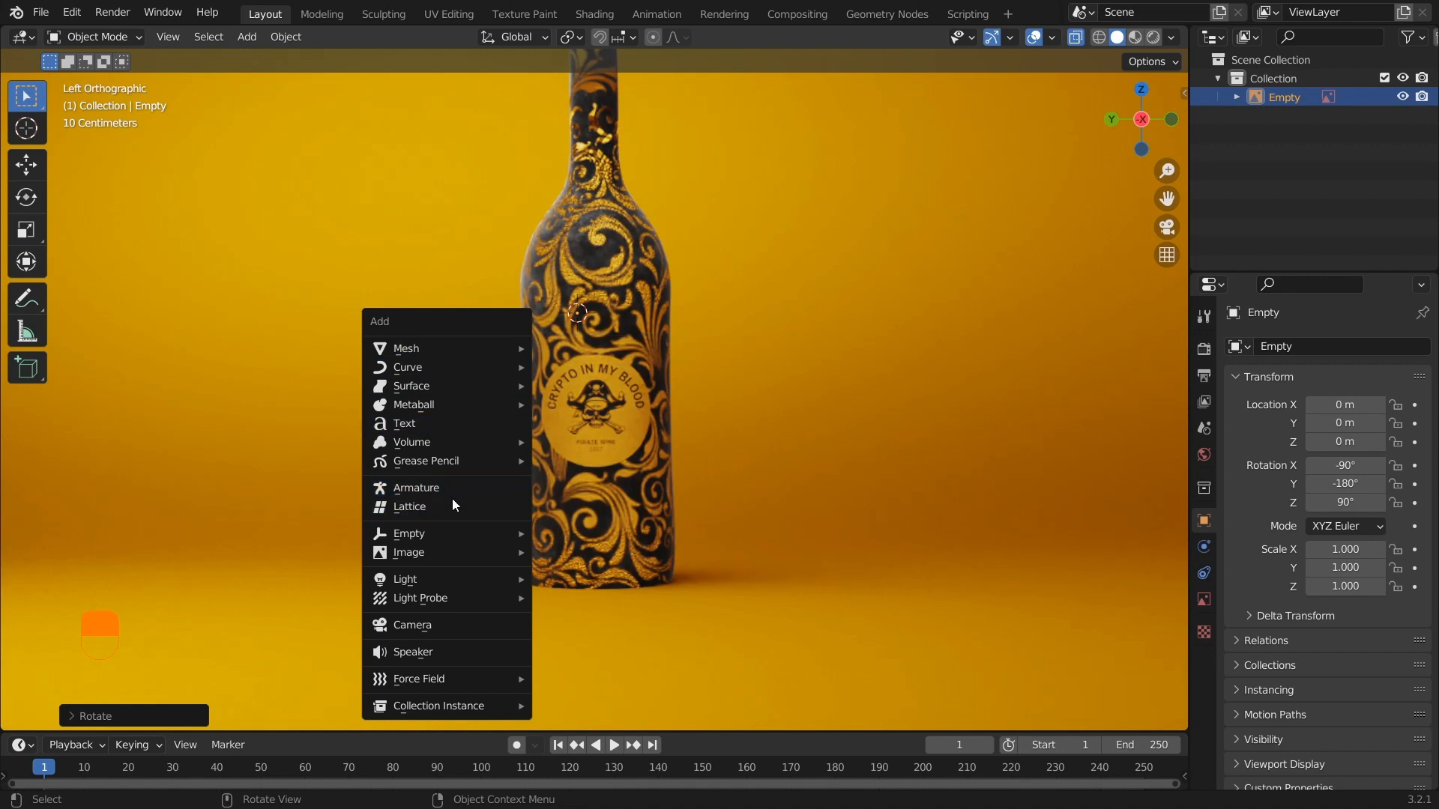
mouse_move(424, 598)
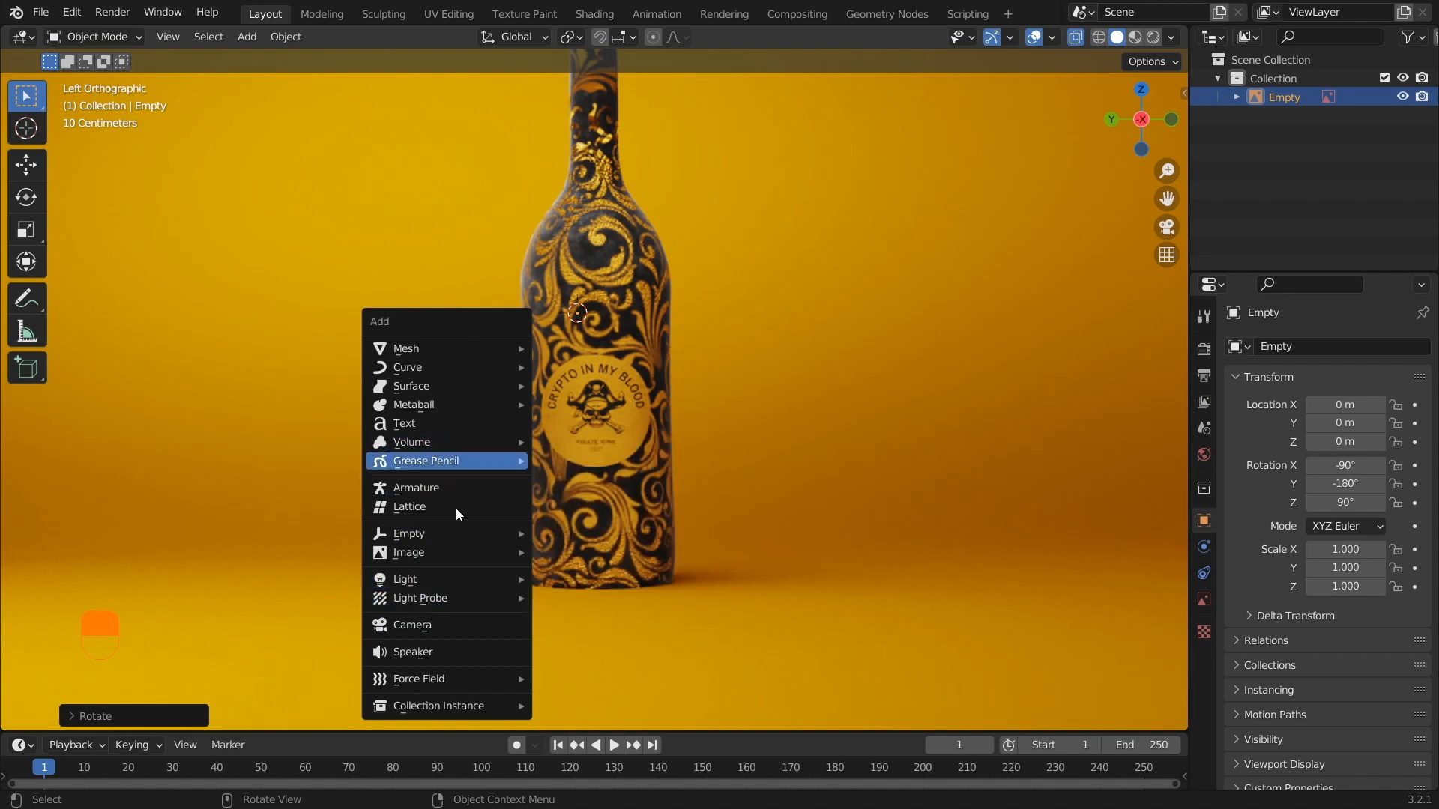
mouse_move(406, 348)
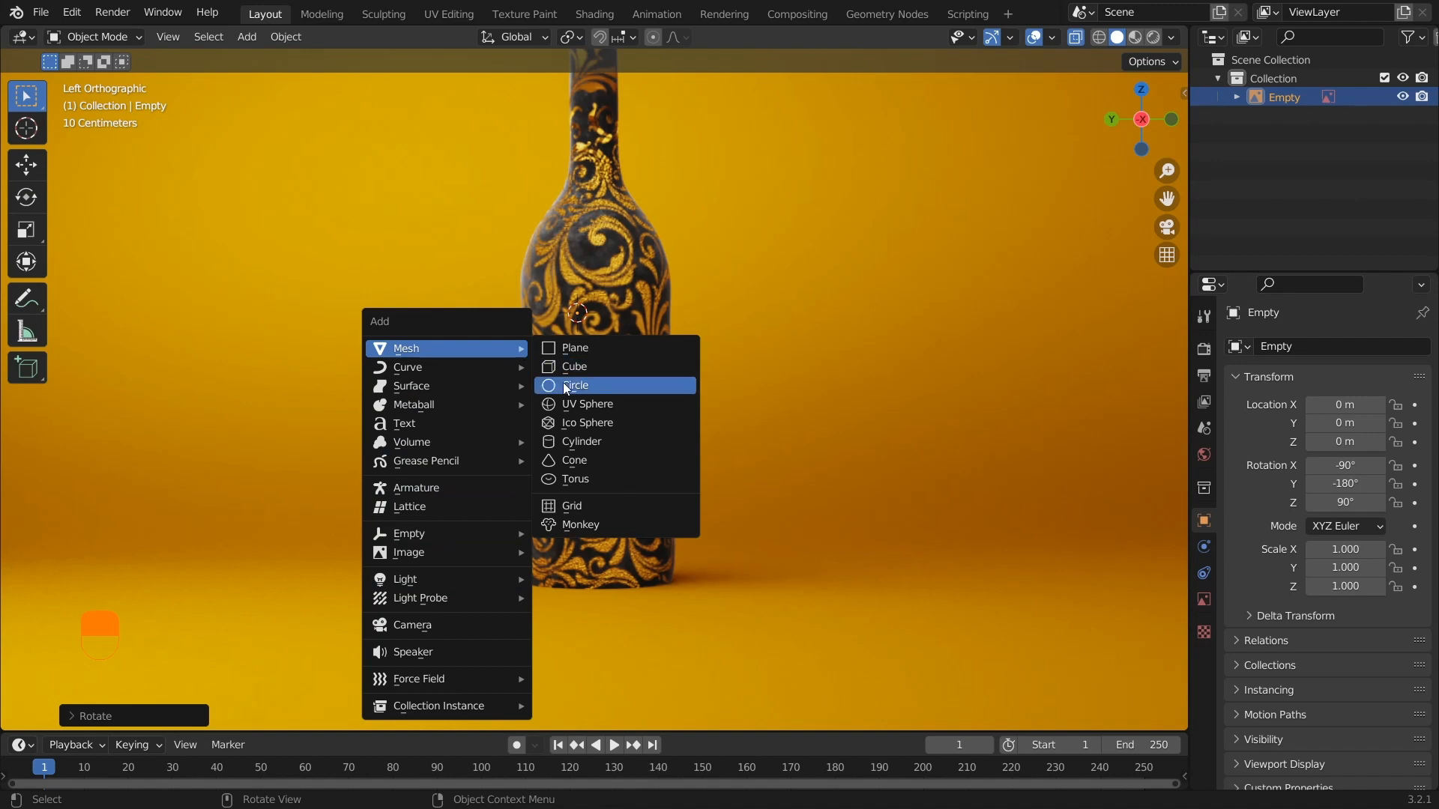
- Add a circle mesh and build it into a grey bottle along the reference outline
left_click(575, 385)
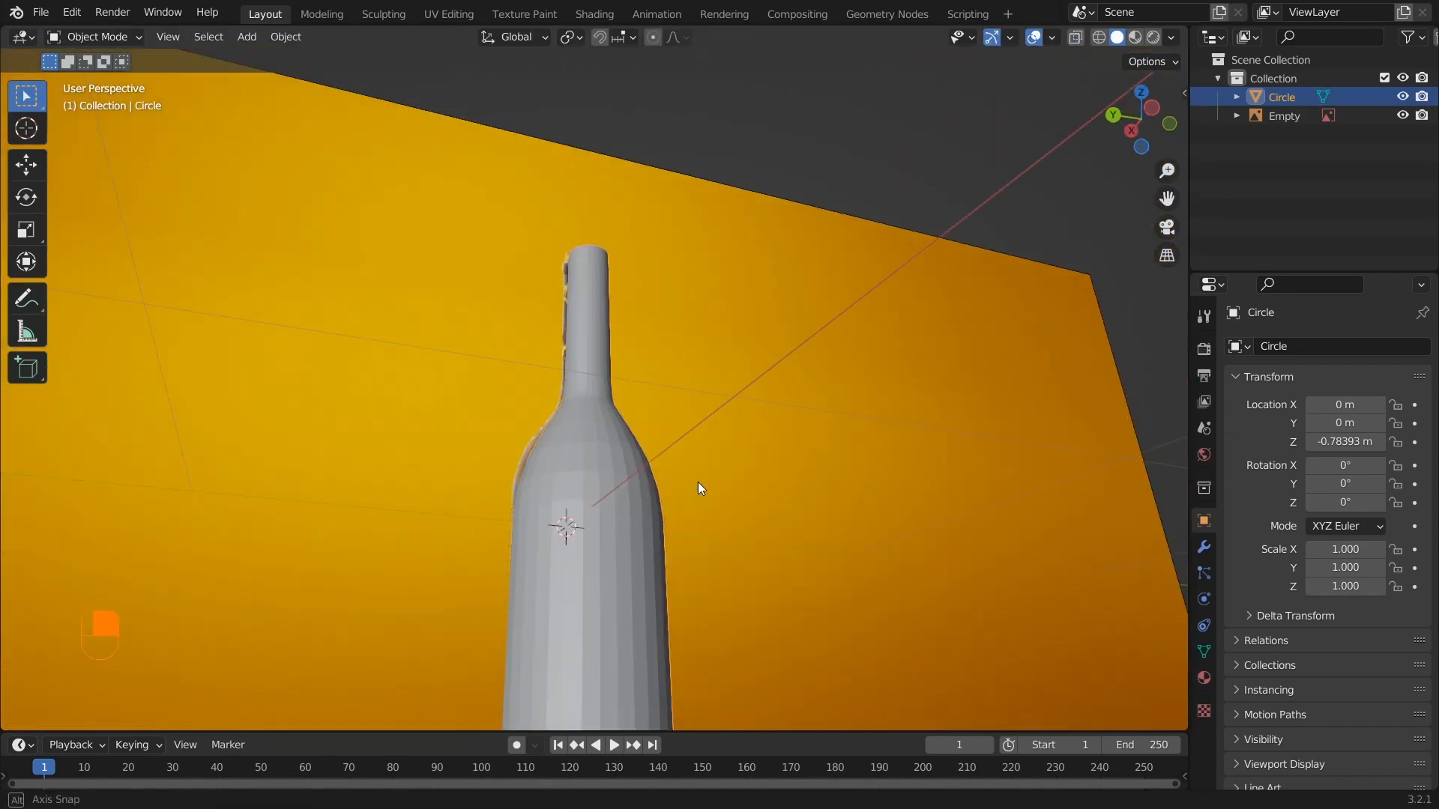
key("Tab")
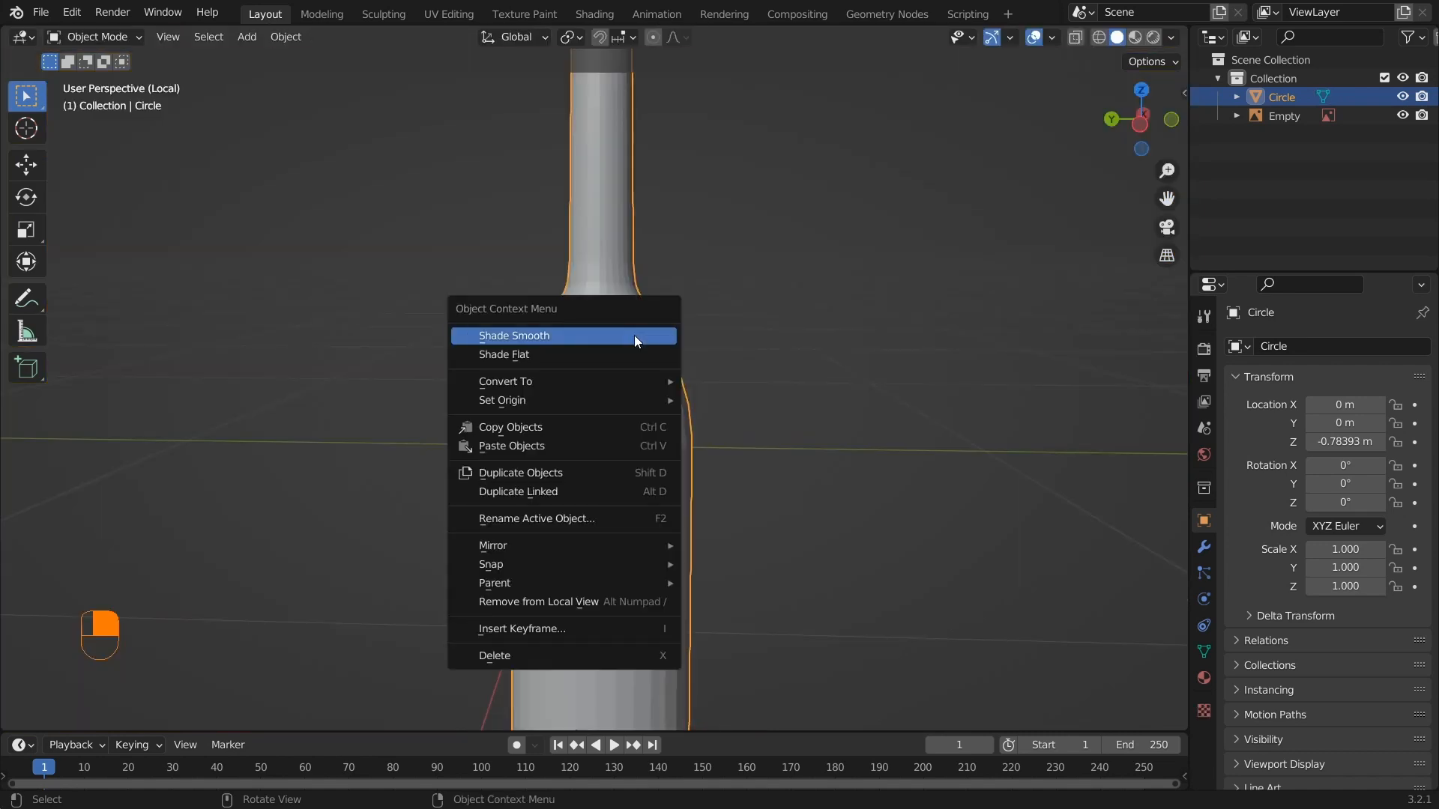
- Shade the bottle smooth and add a lip ring and supporting edge loops at the neck
left_click(514, 334)
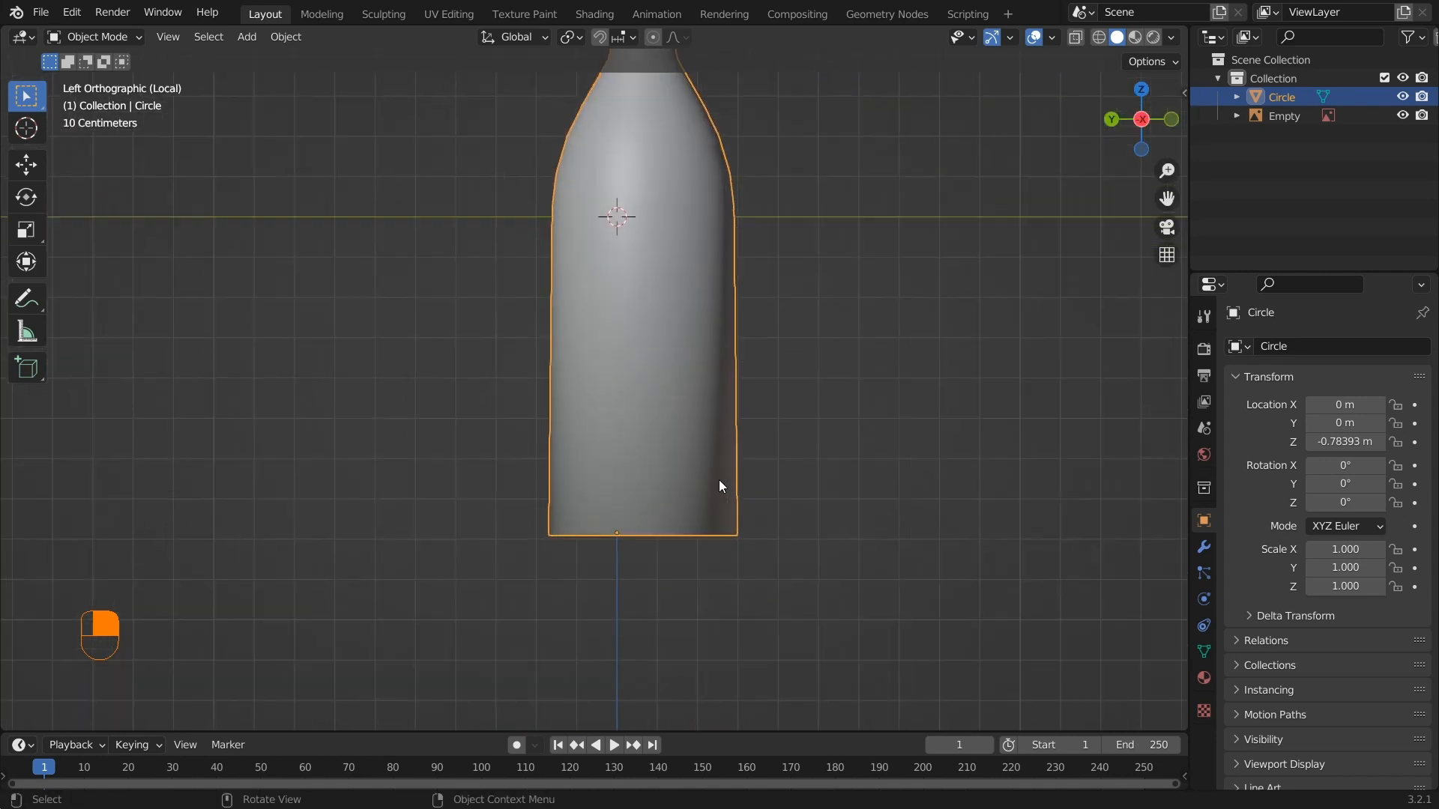
key("Tab")
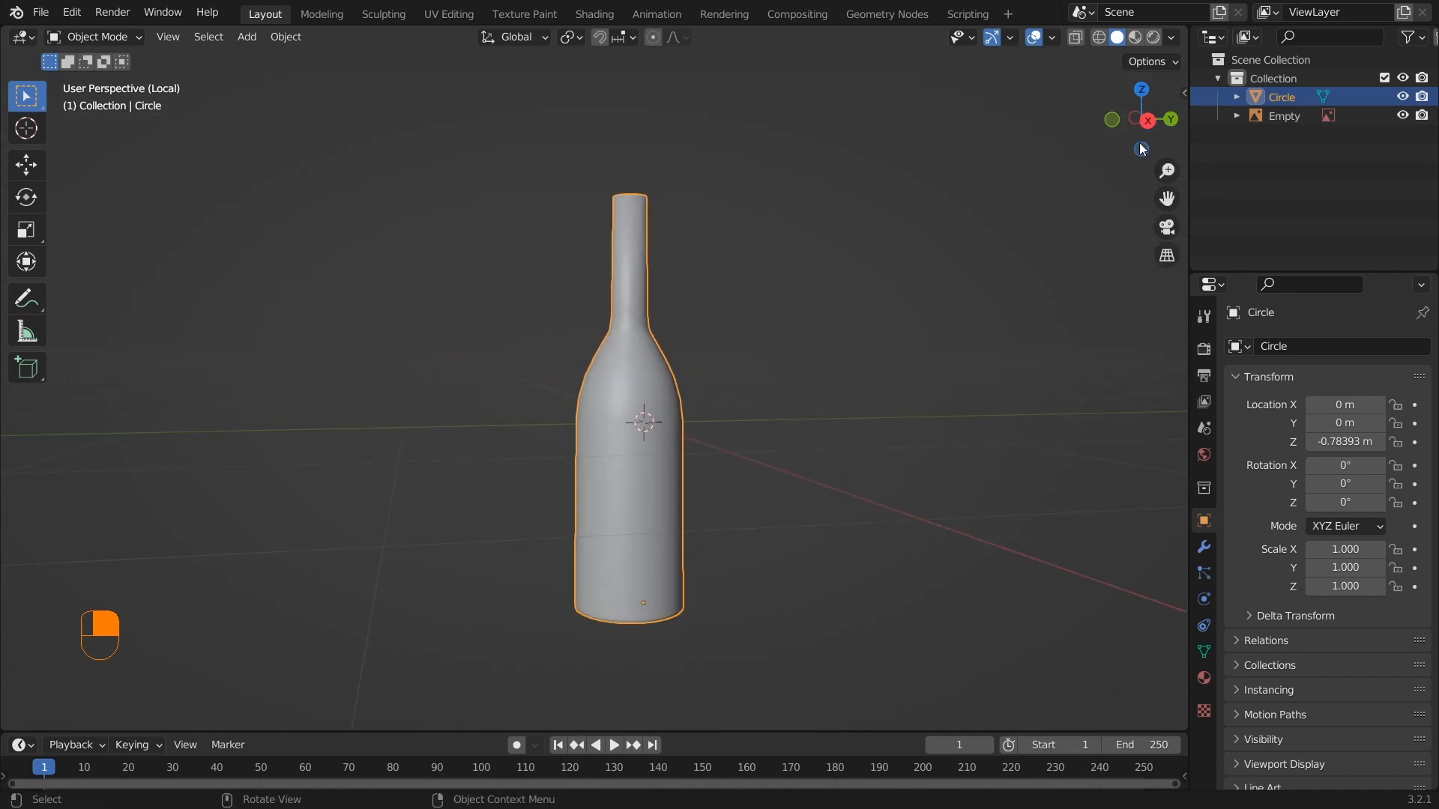
key("Tab")
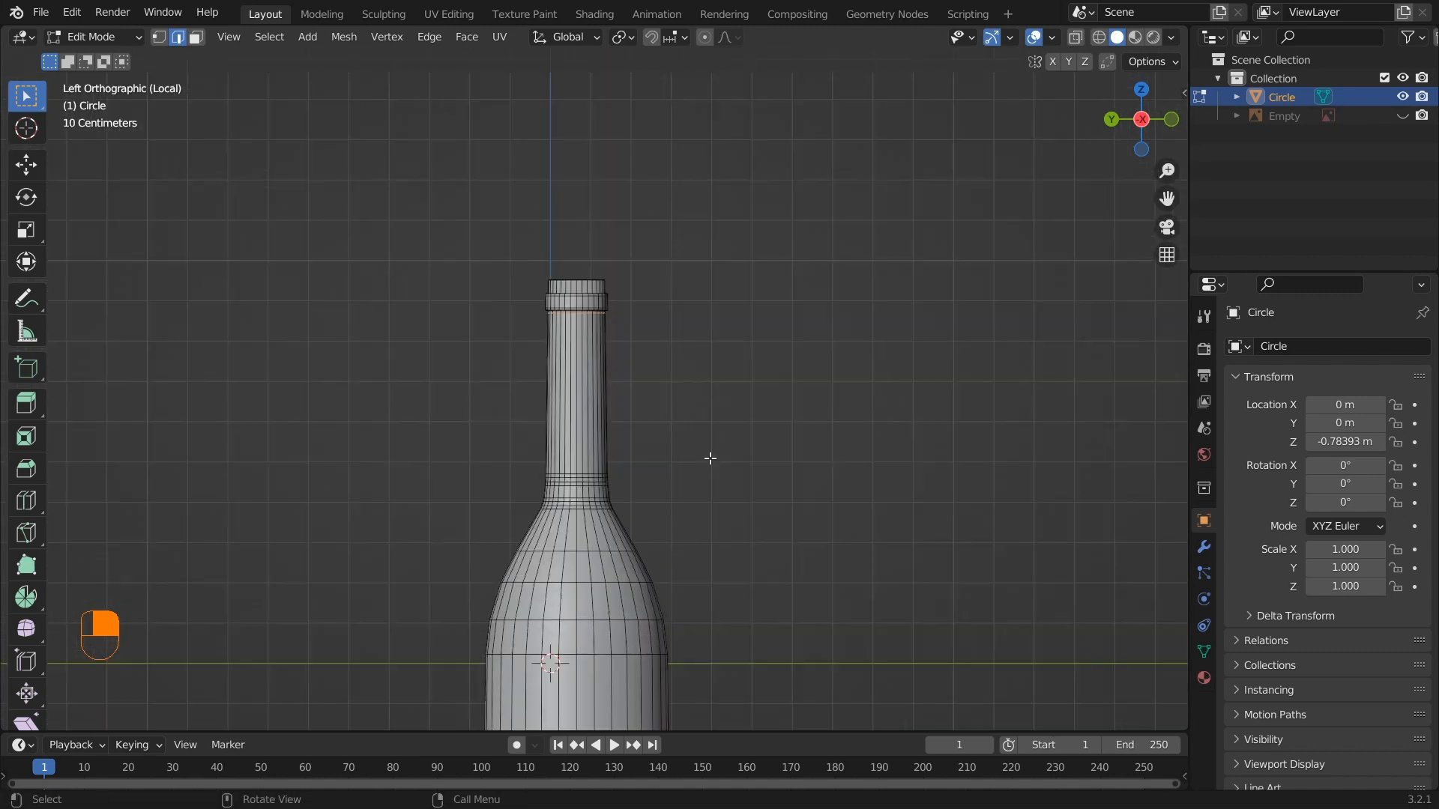
scroll("up", 3)
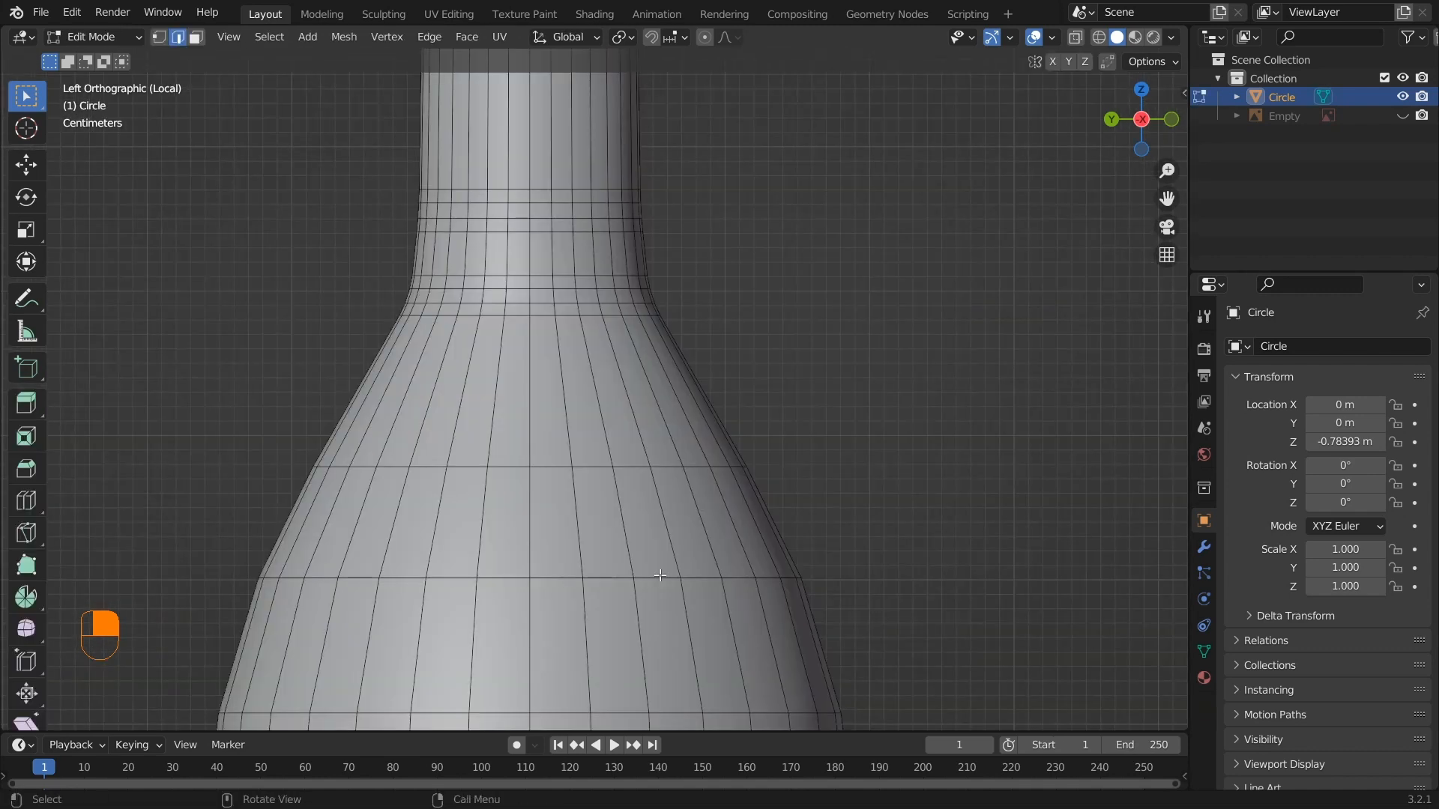
key("Tab")
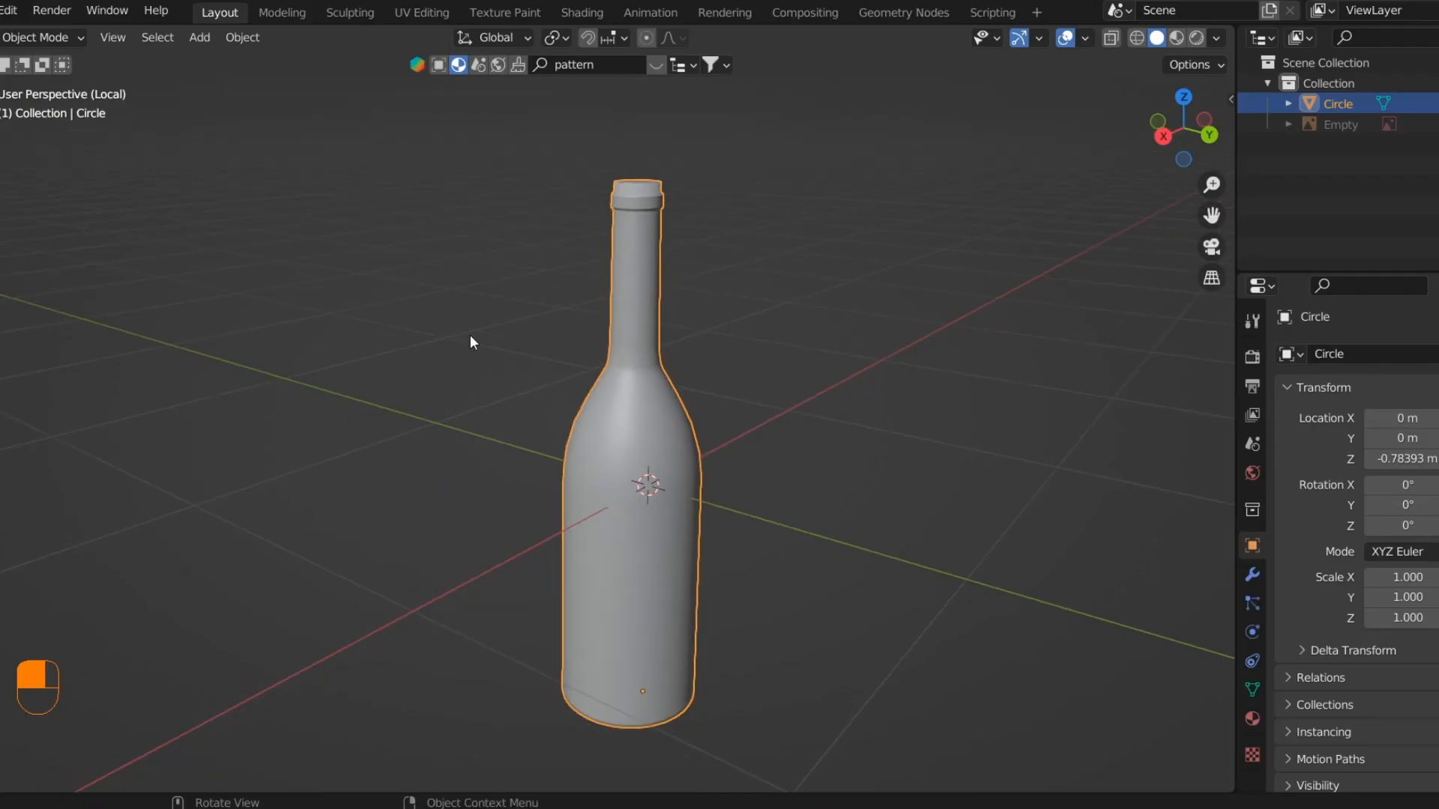
mouse_move(569, 340)
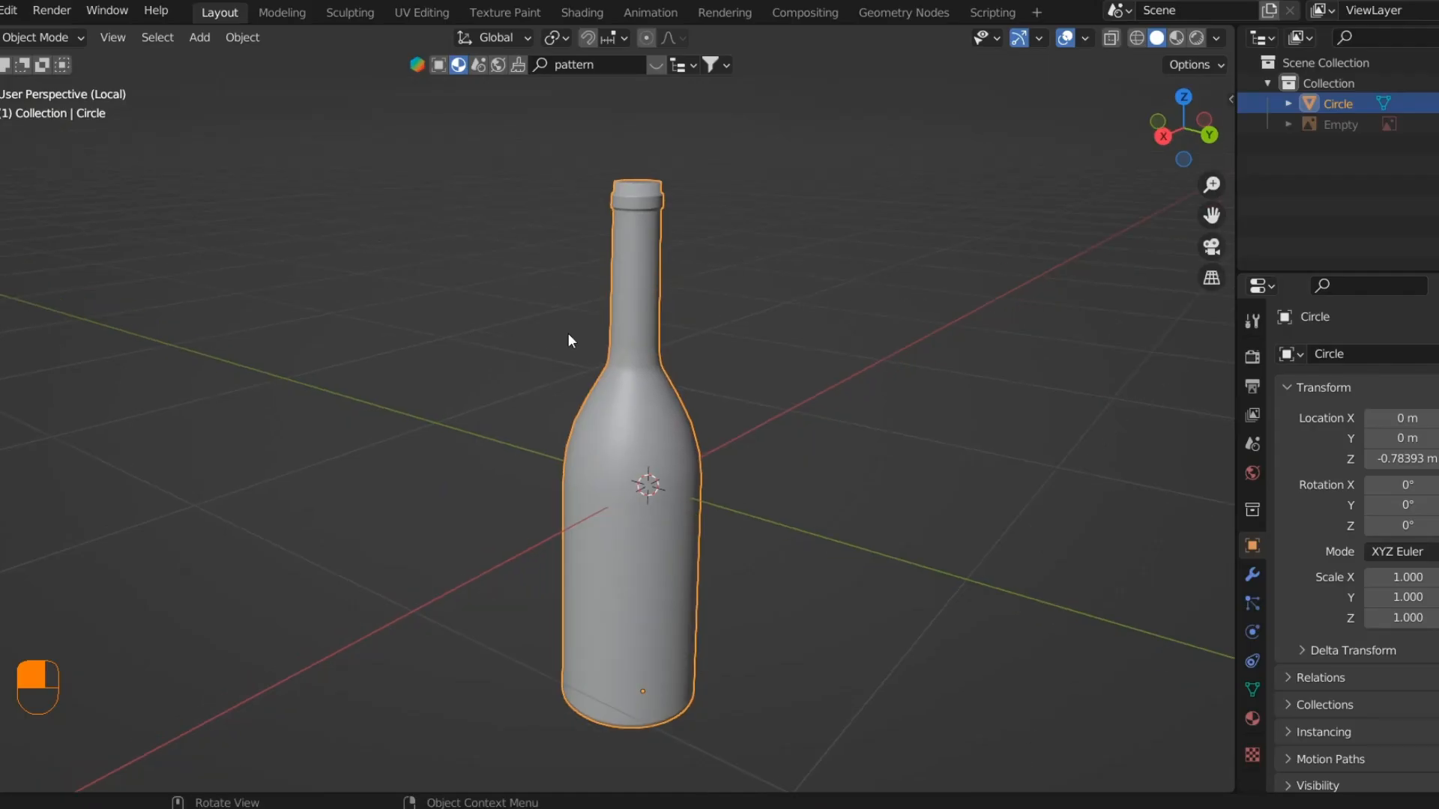
mouse_move(688, 210)
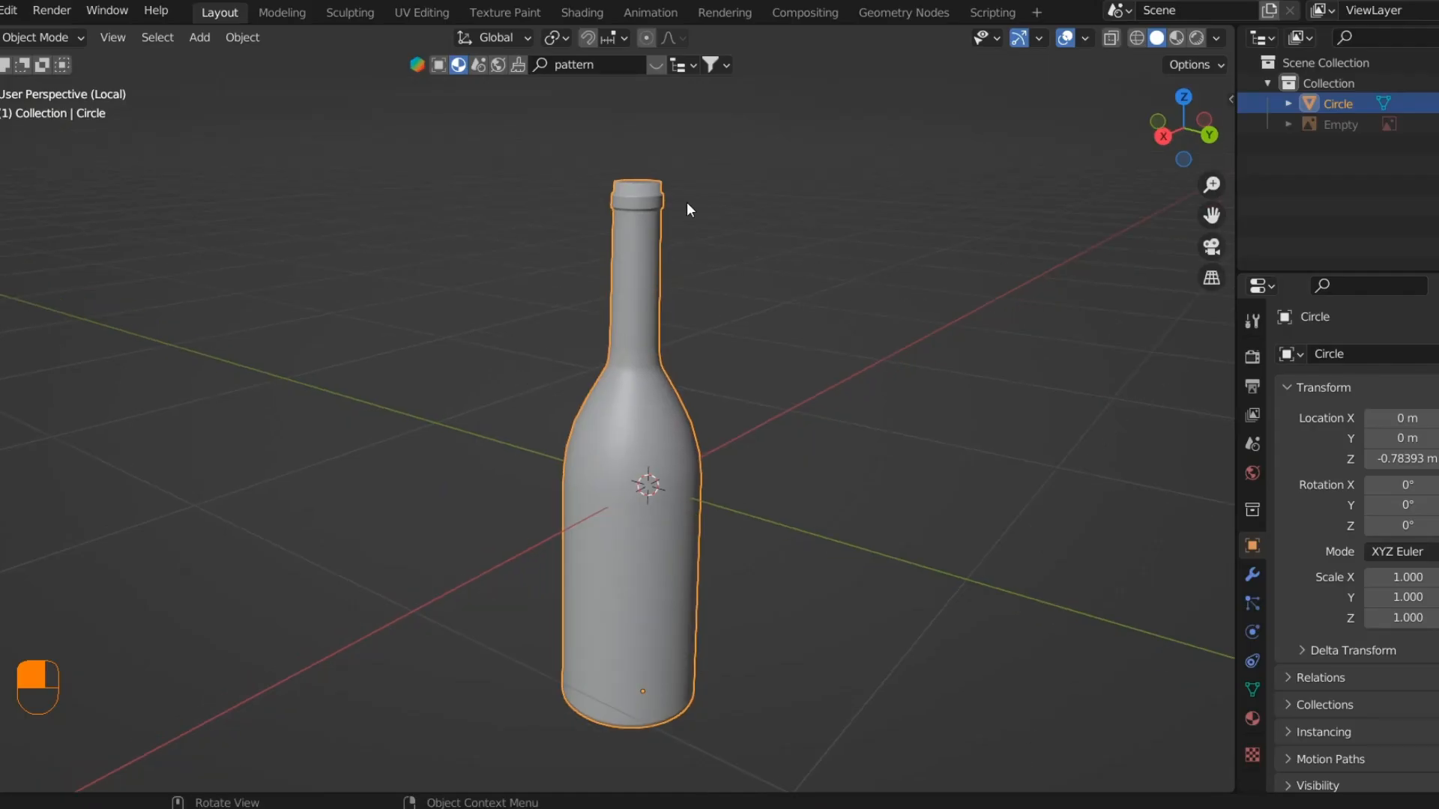
- Orbit the bottle to inspect its rounded base and return to an upright view
scroll("up", 3)
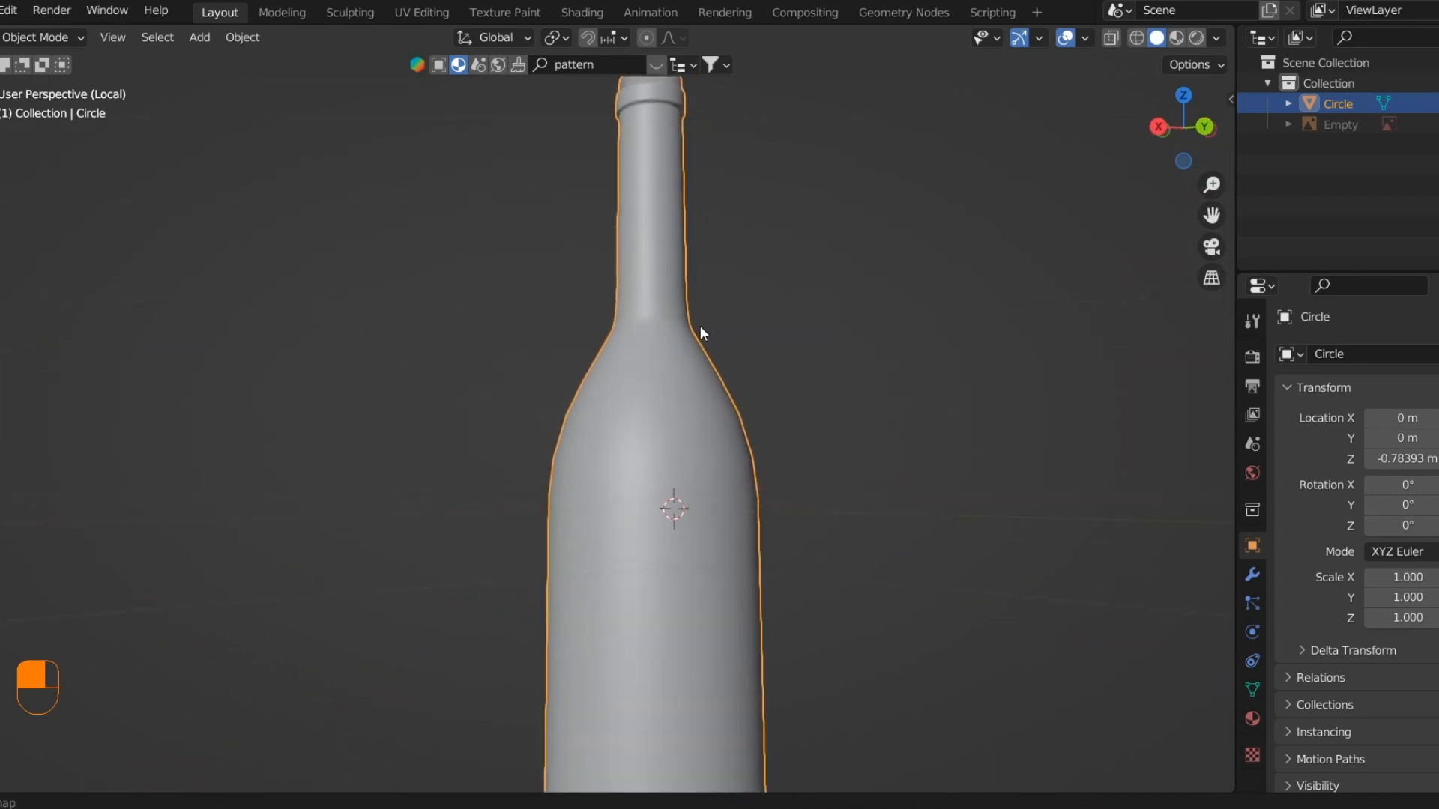
left_click_drag(702, 333, 787, 505)
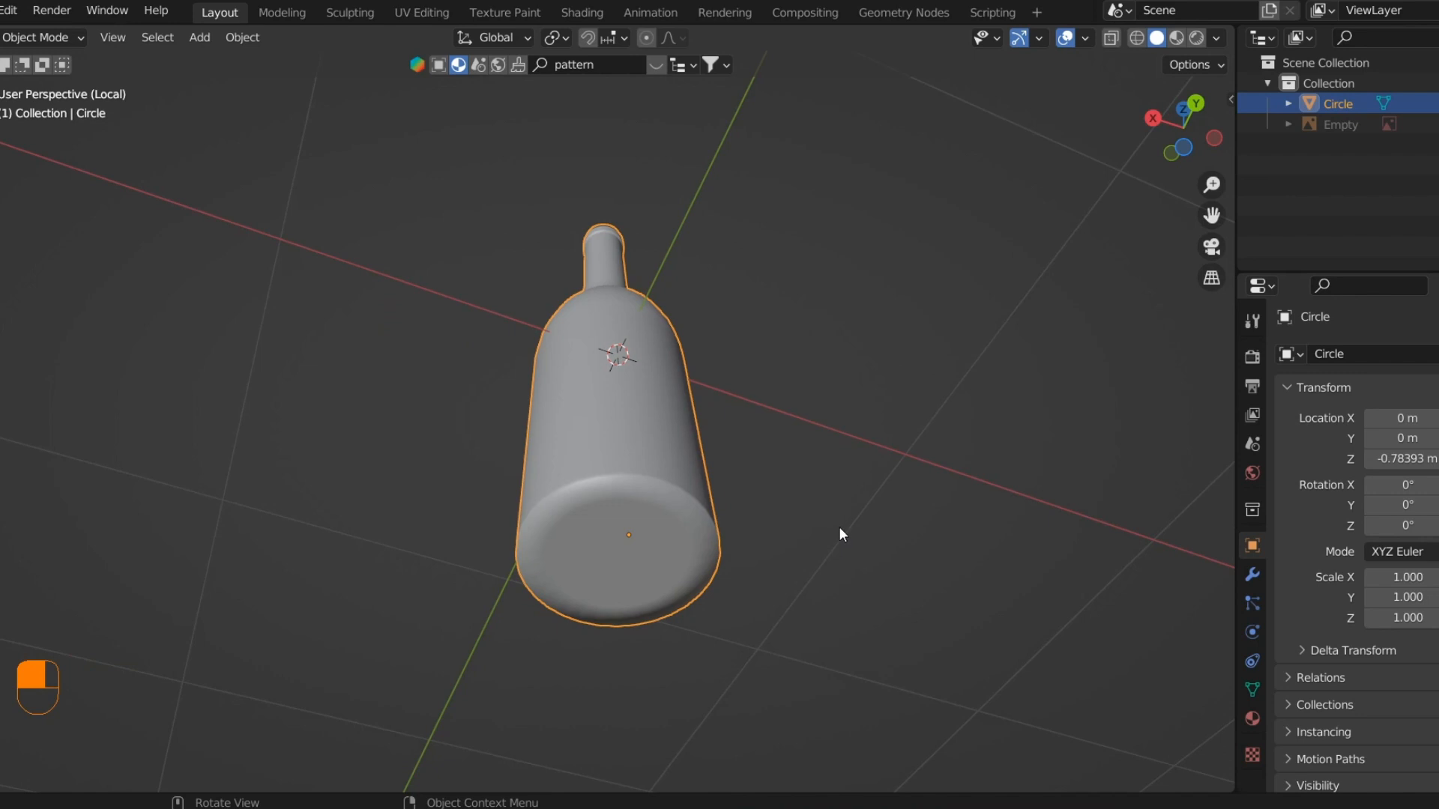
left_click_drag(842, 535, 509, 503)
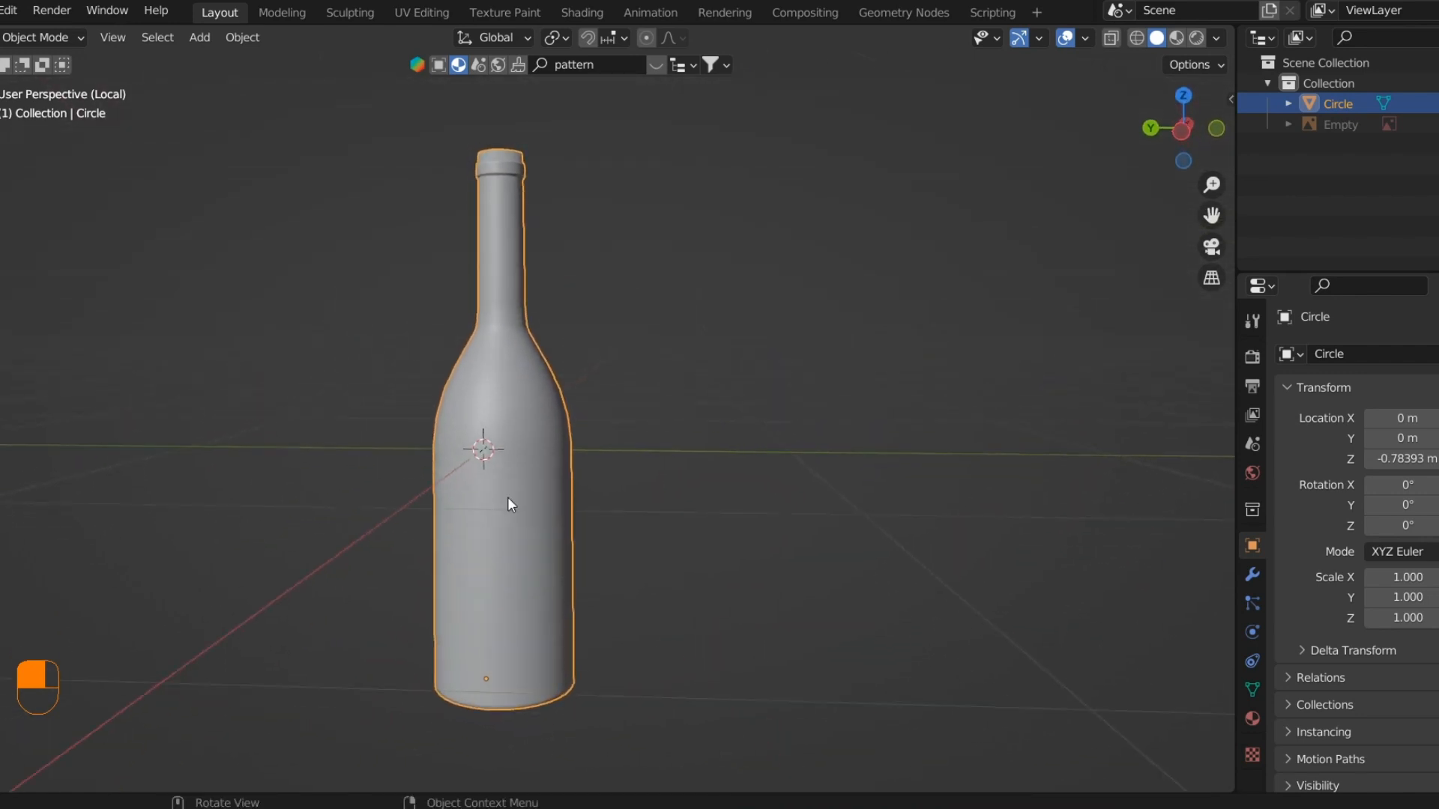
mouse_move(1092, 203)
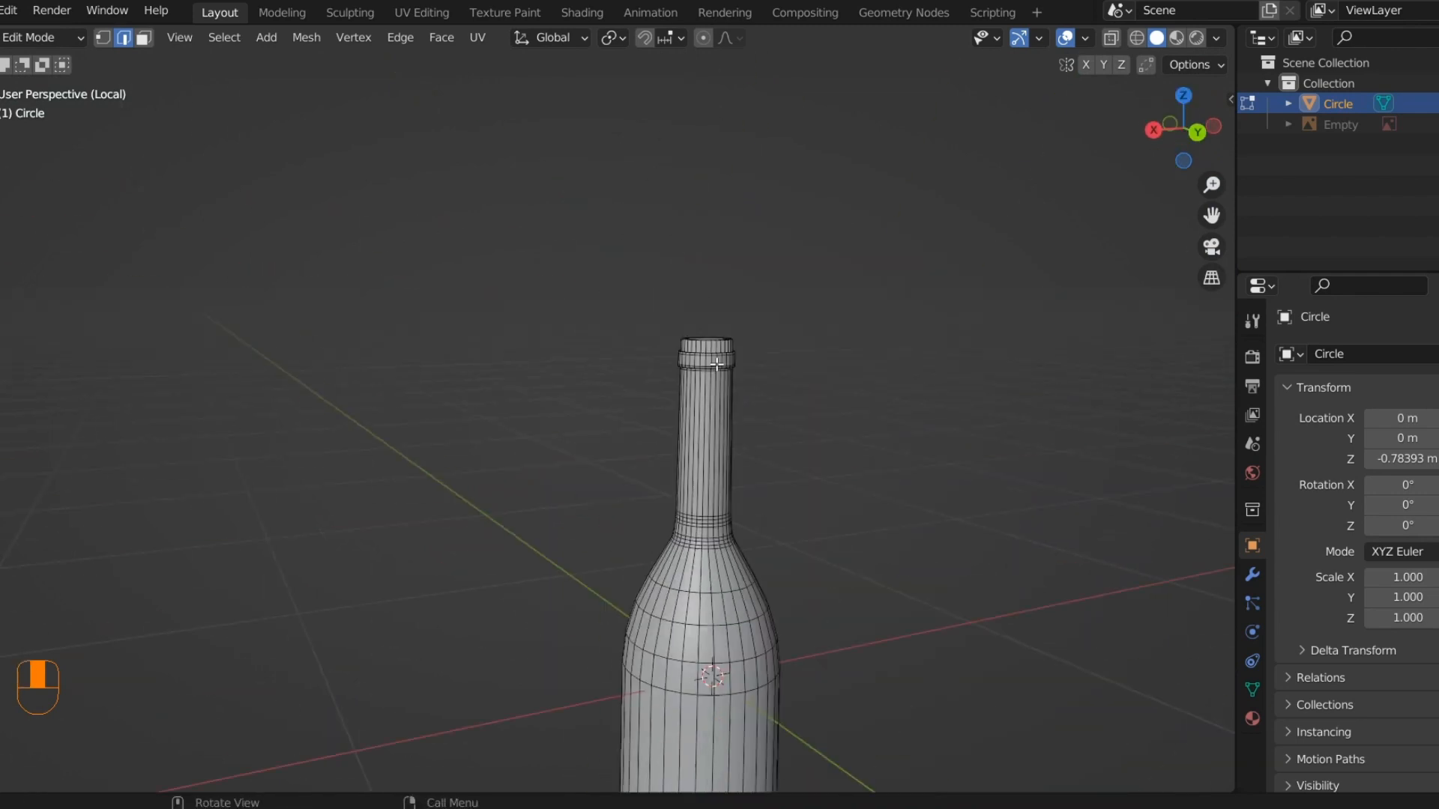
- Unwrap the bottle's UVs into a body strip plus two circles and return to Object Mode
key("Tab")
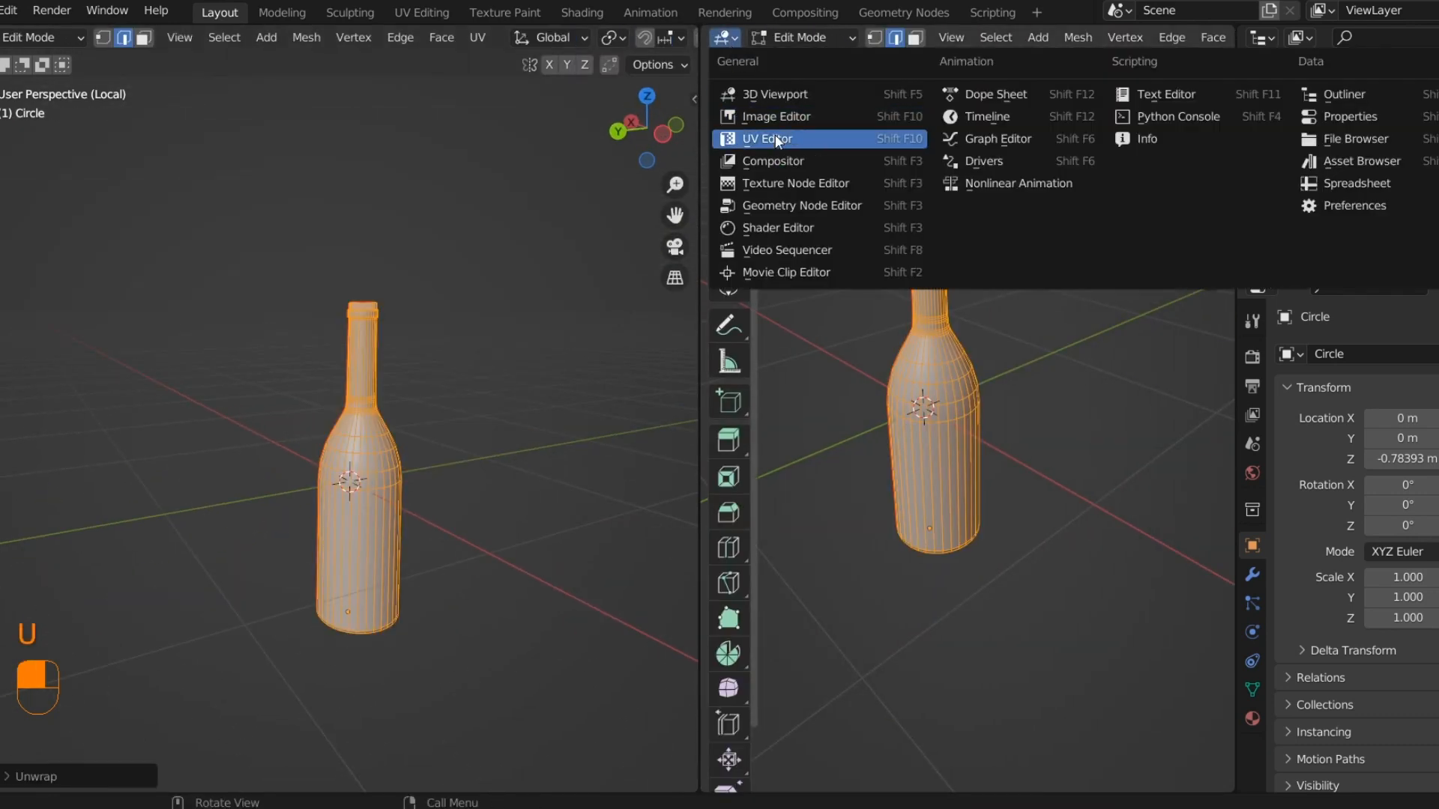
left_click(772, 138)
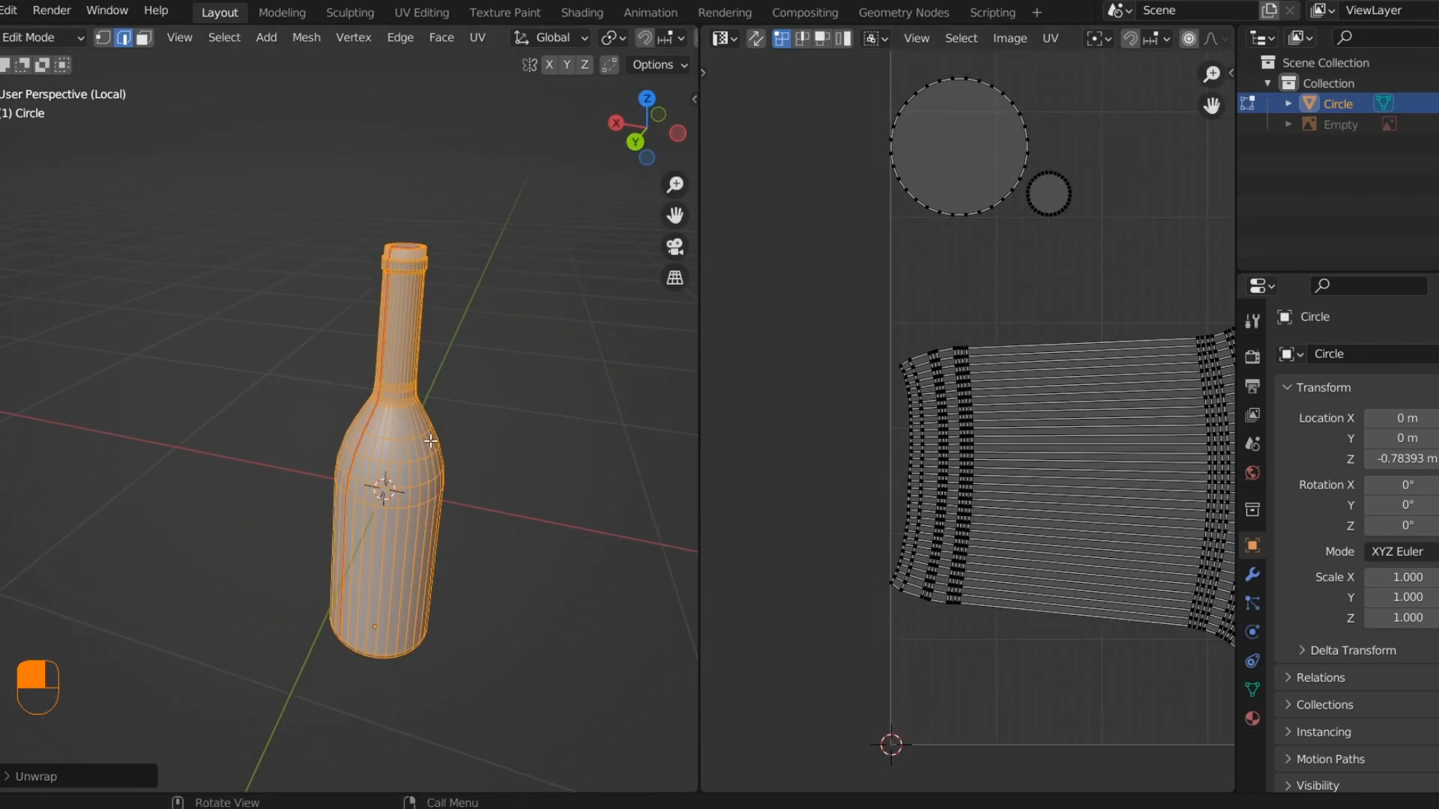
left_click_drag(422, 441, 385, 351)
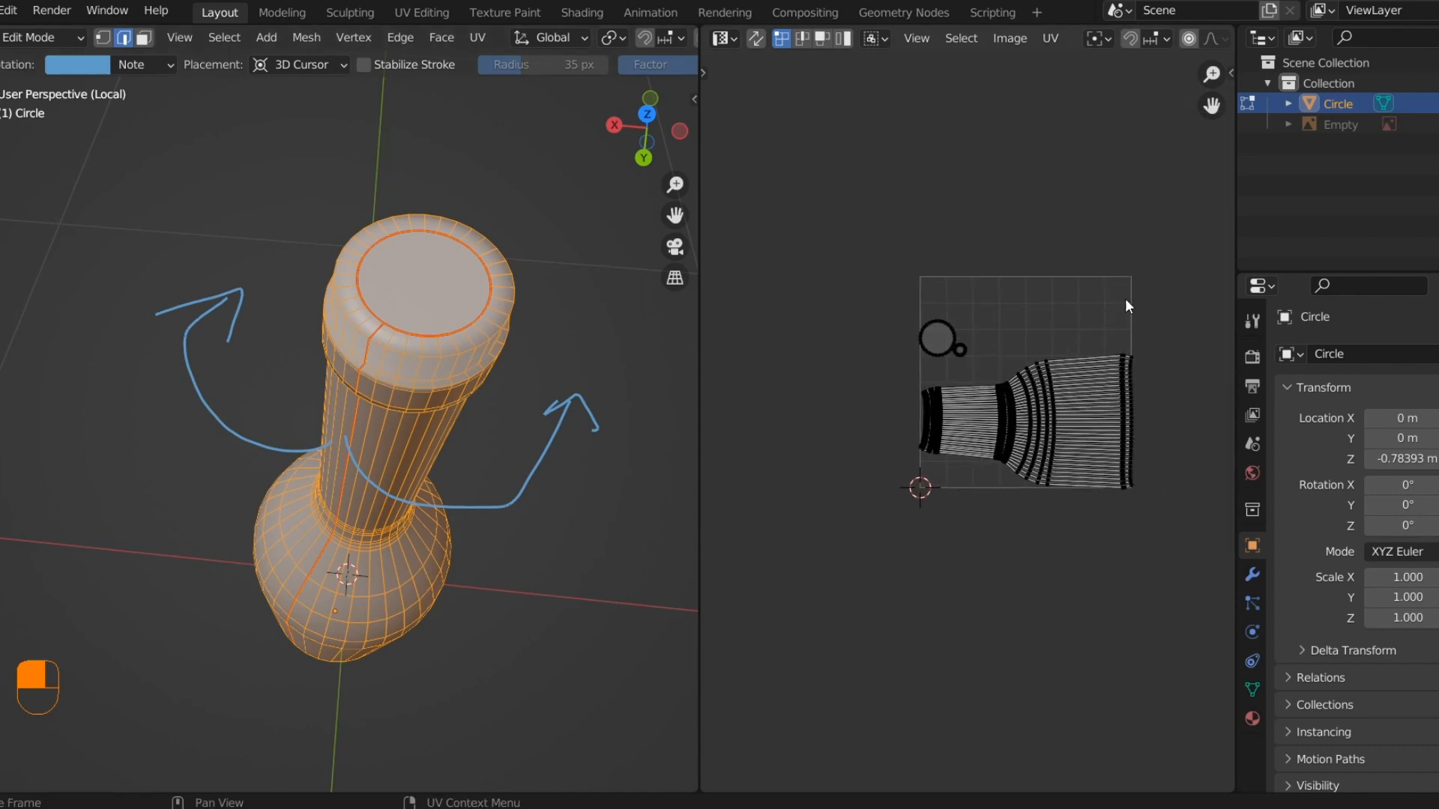
key("Tab")
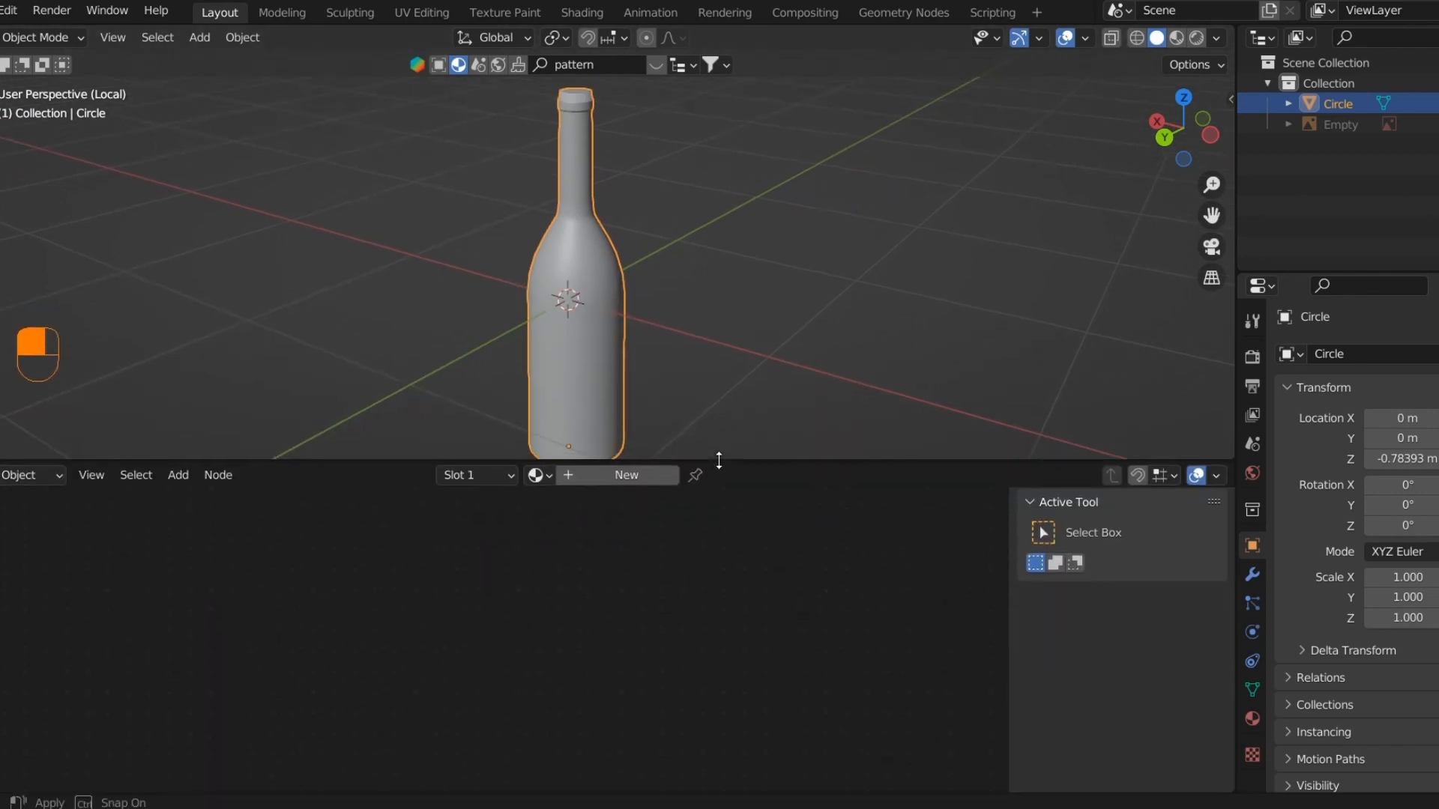
- Create a basic material for the bottle and preview the gold-swirl pirate-label reference render
key("ctrl+space")
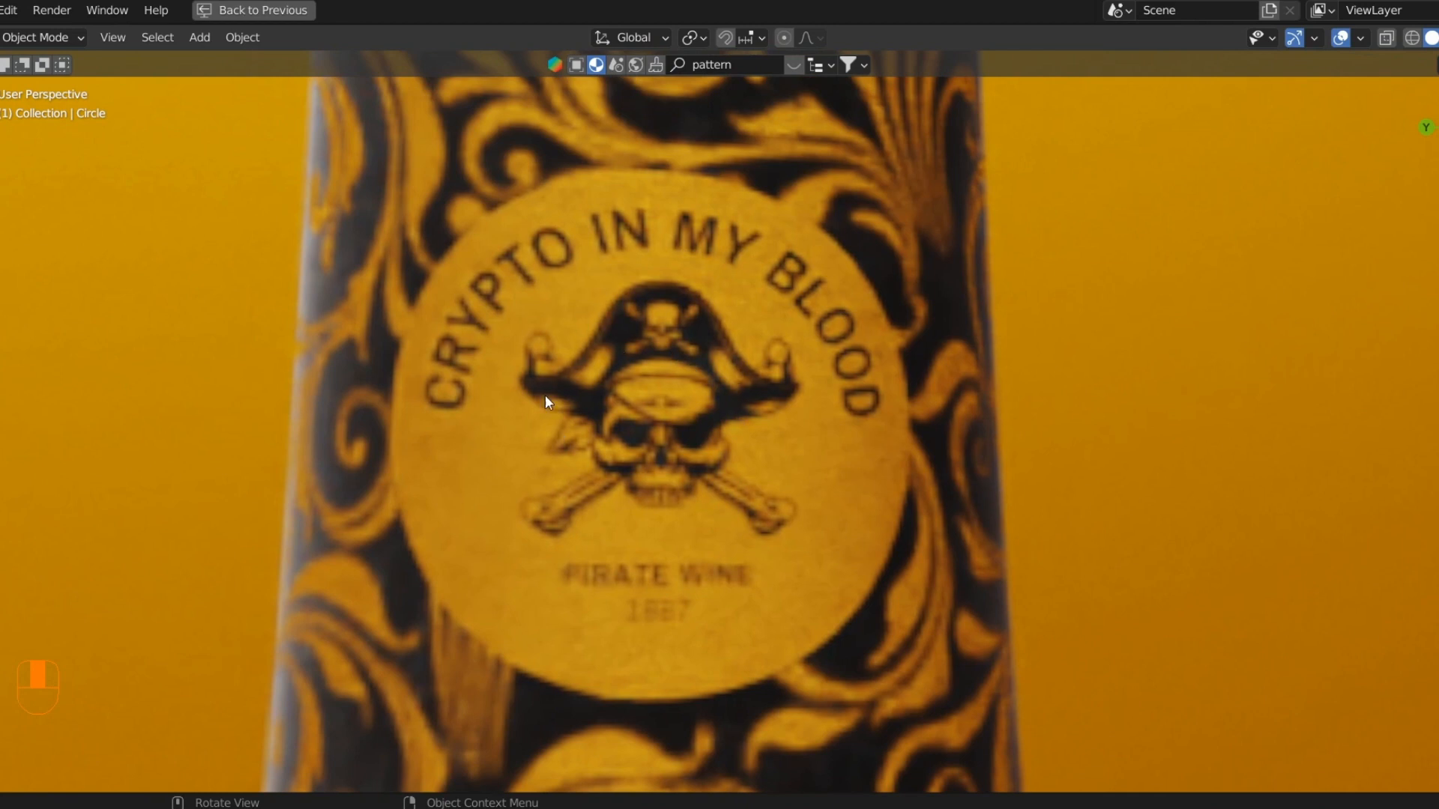
mouse_move(717, 430)
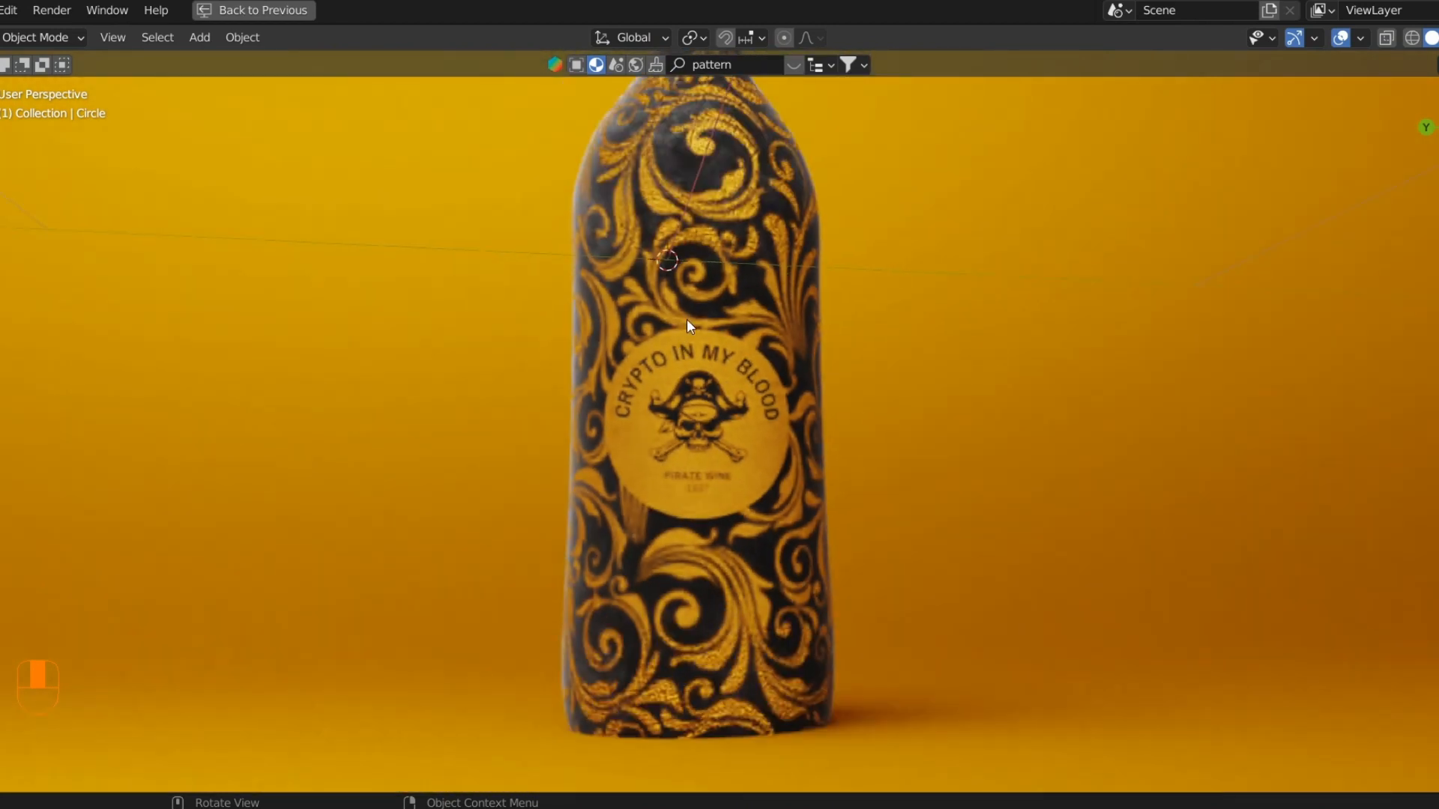
scroll("up", 3)
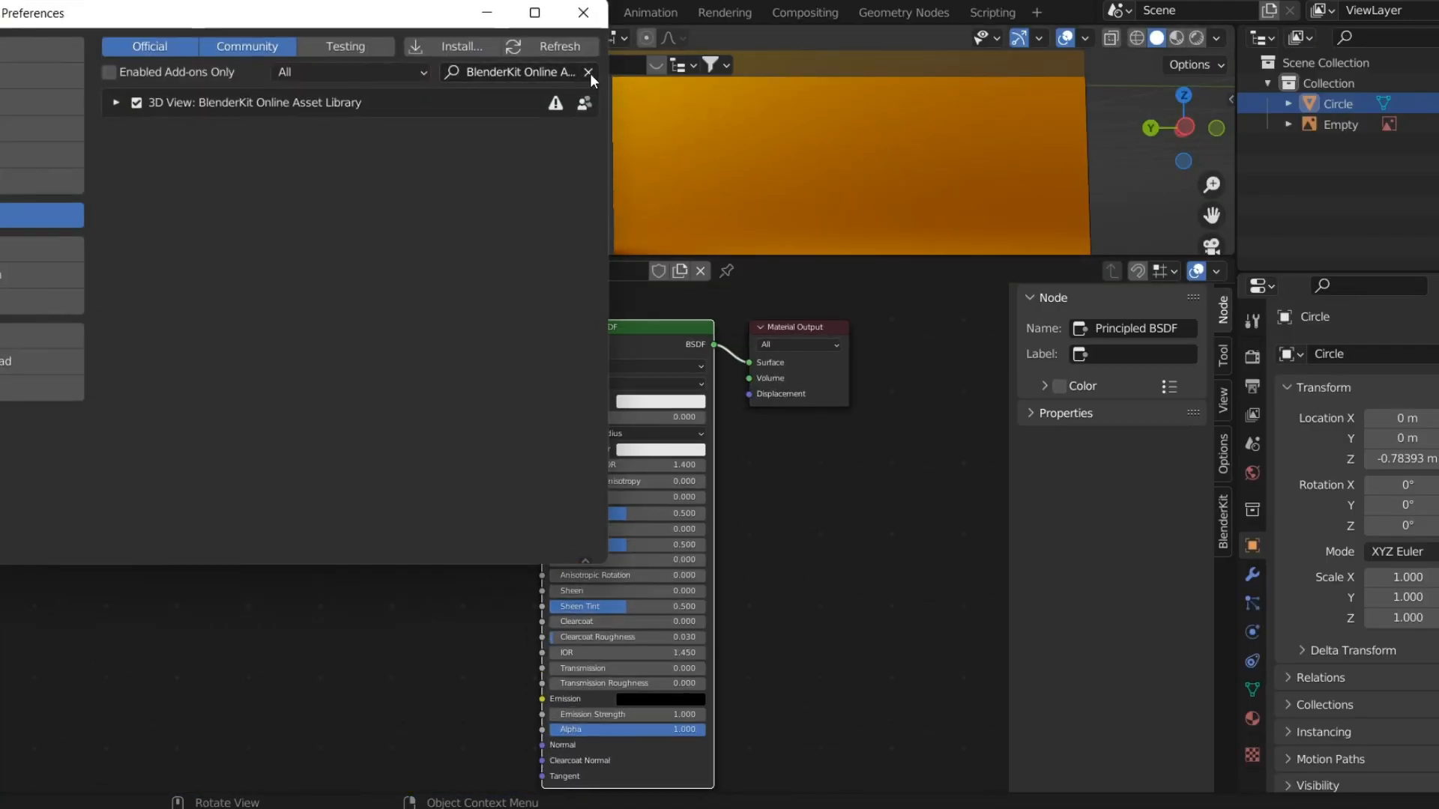
- Search 'node' in Add-ons preferences and enable Node Wrangler
type("node")
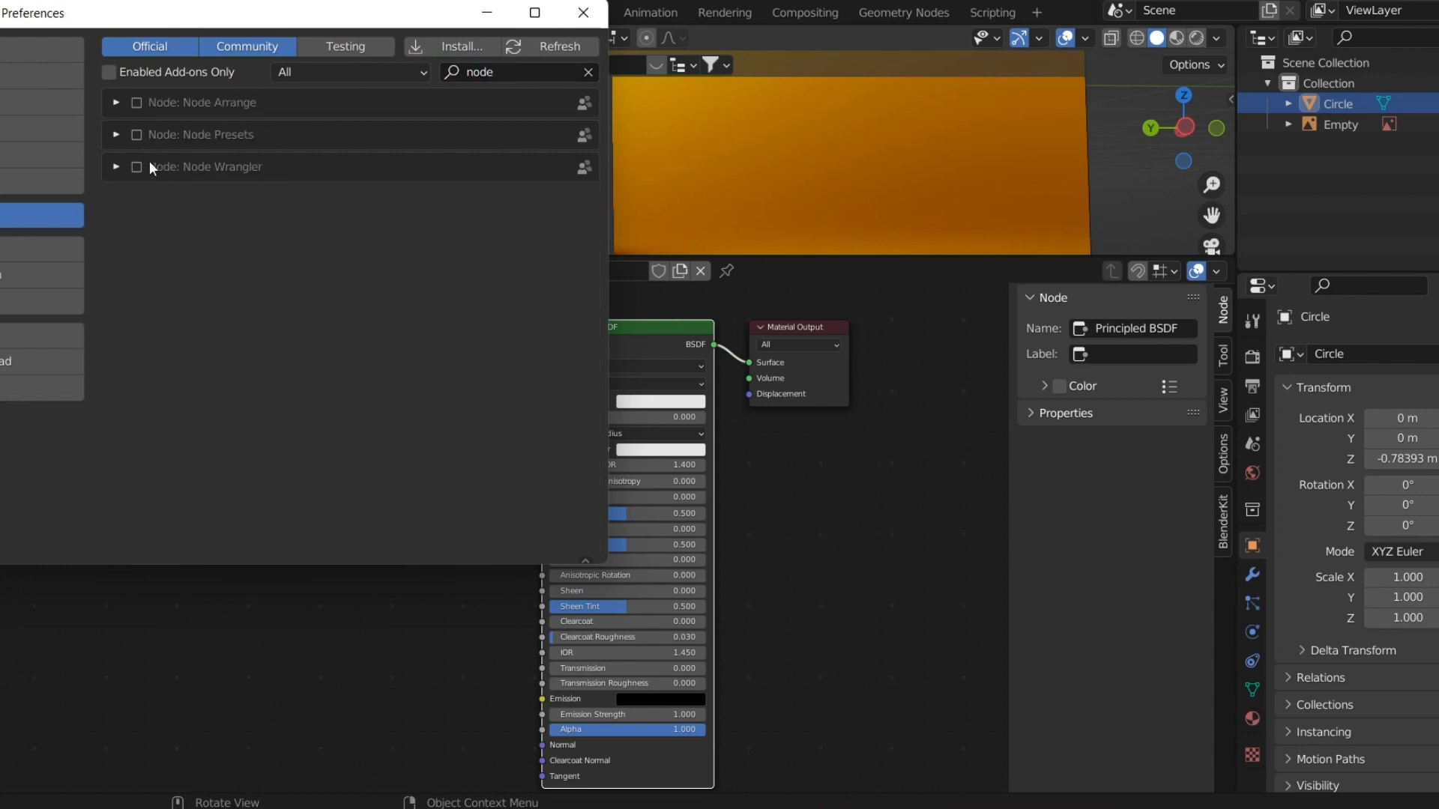
left_click(136, 166)
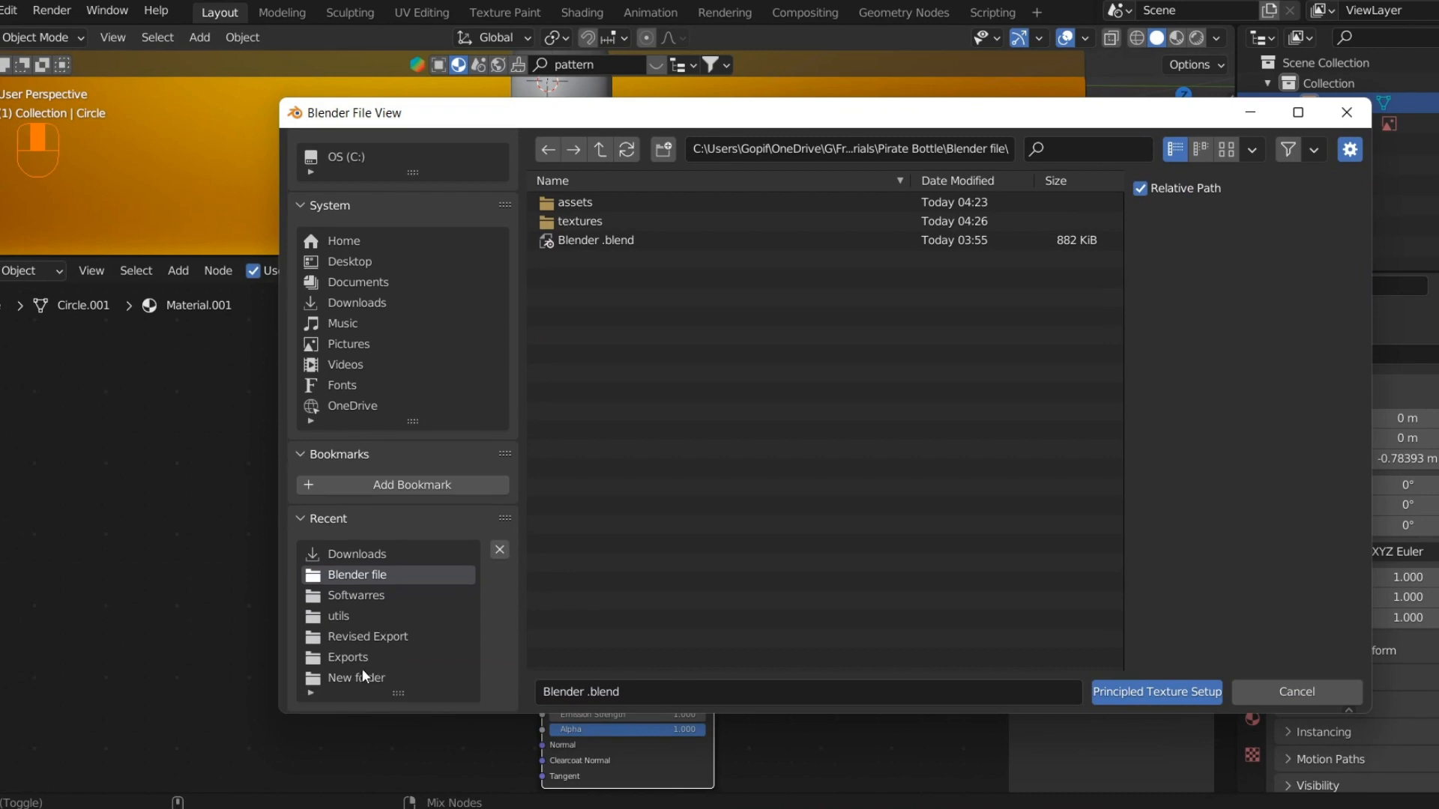
- Load the Synthetic cloth Autumn Pattern maps onto the Principled BSDF via Principled Texture Setup
double_click(579, 221)
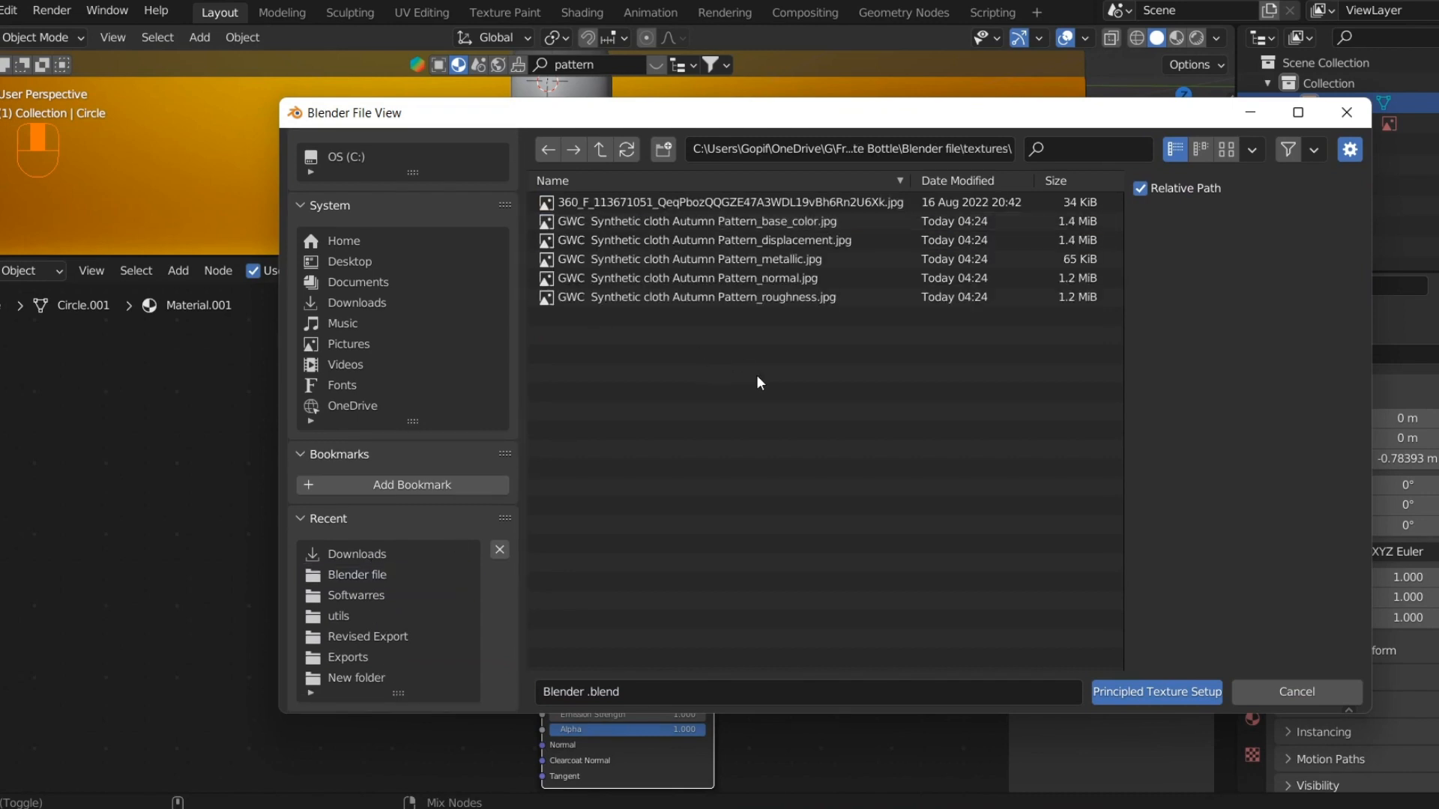
left_click(1156, 692)
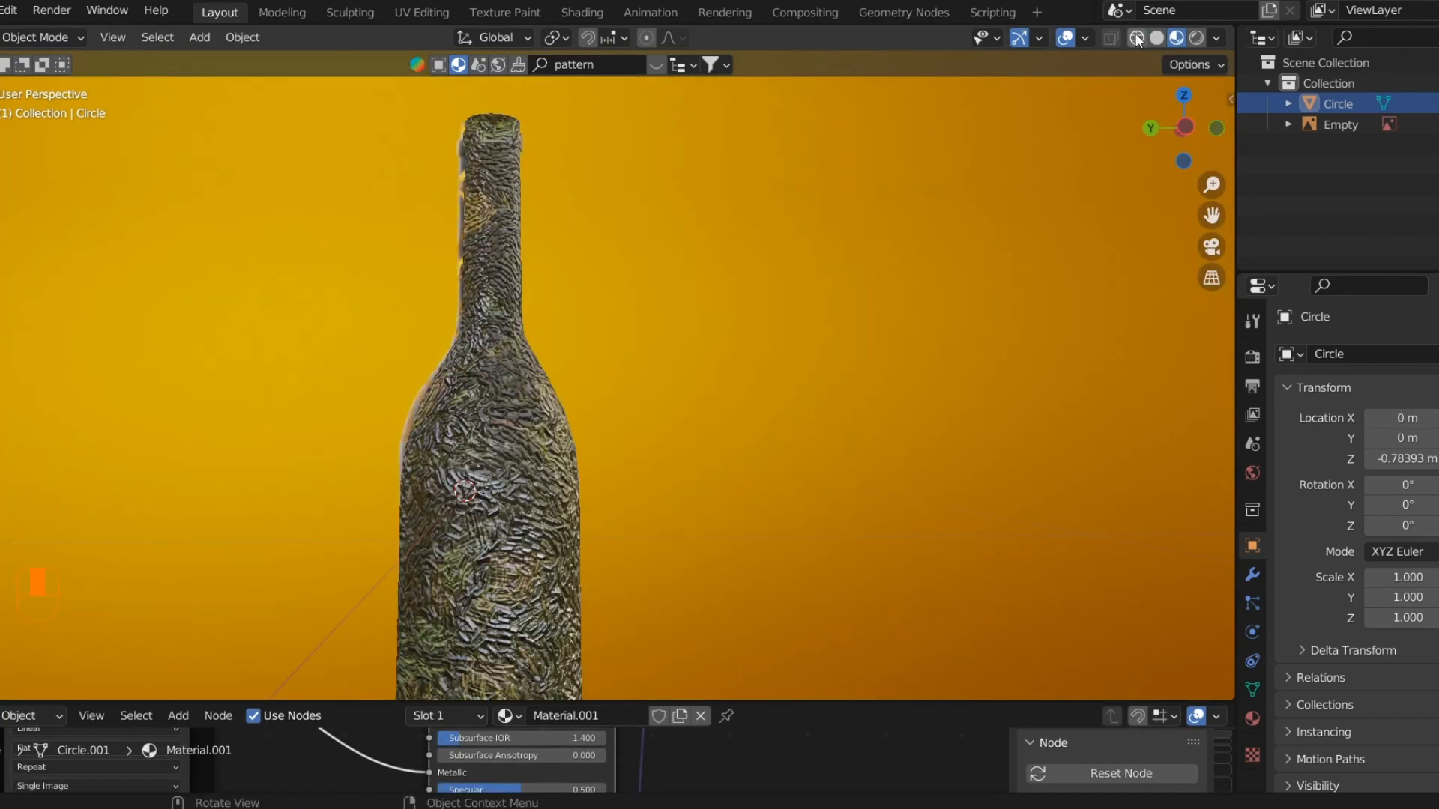
- Switch the viewport to Solid shading to show the bottle in plain grey
left_click(1111, 38)
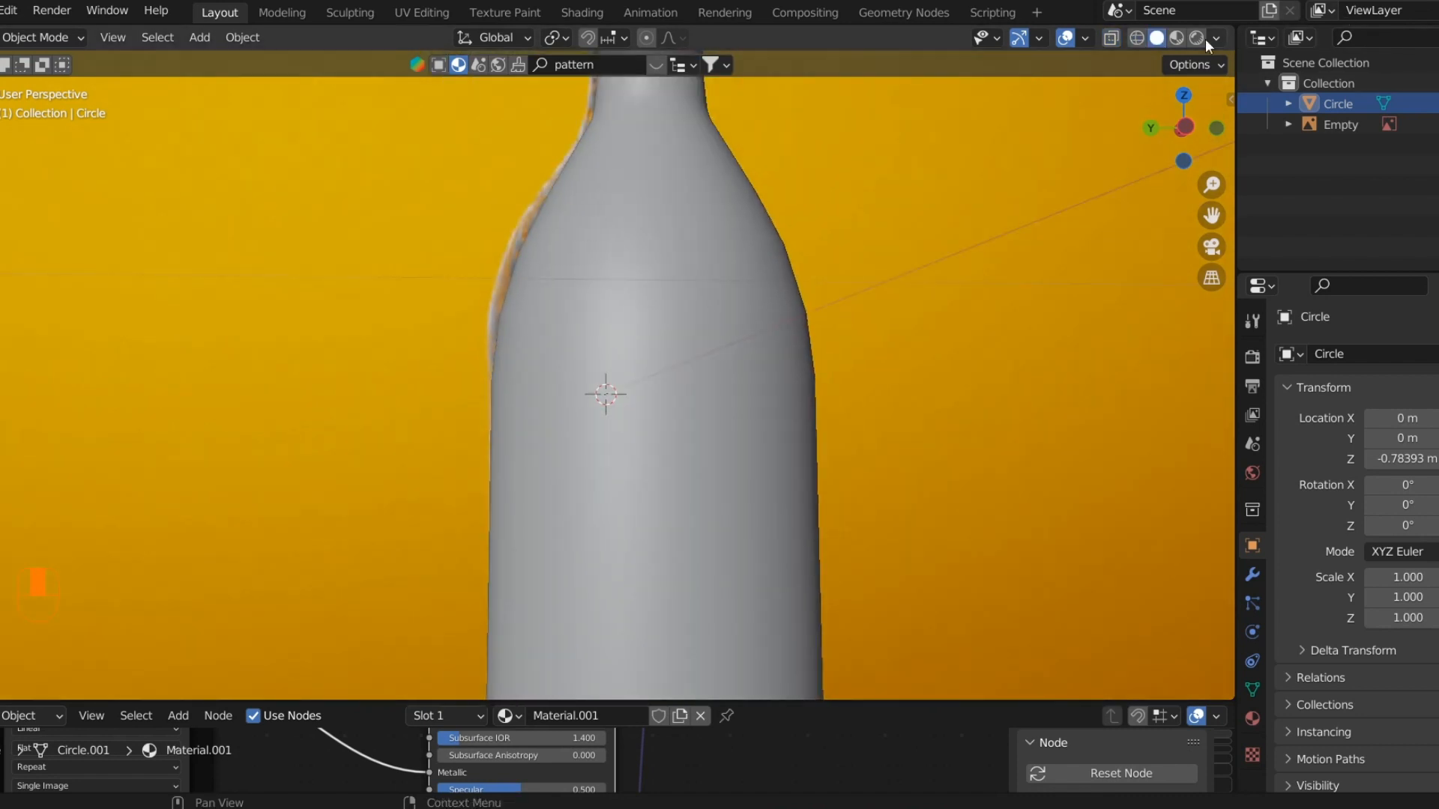
mouse_move(1178, 37)
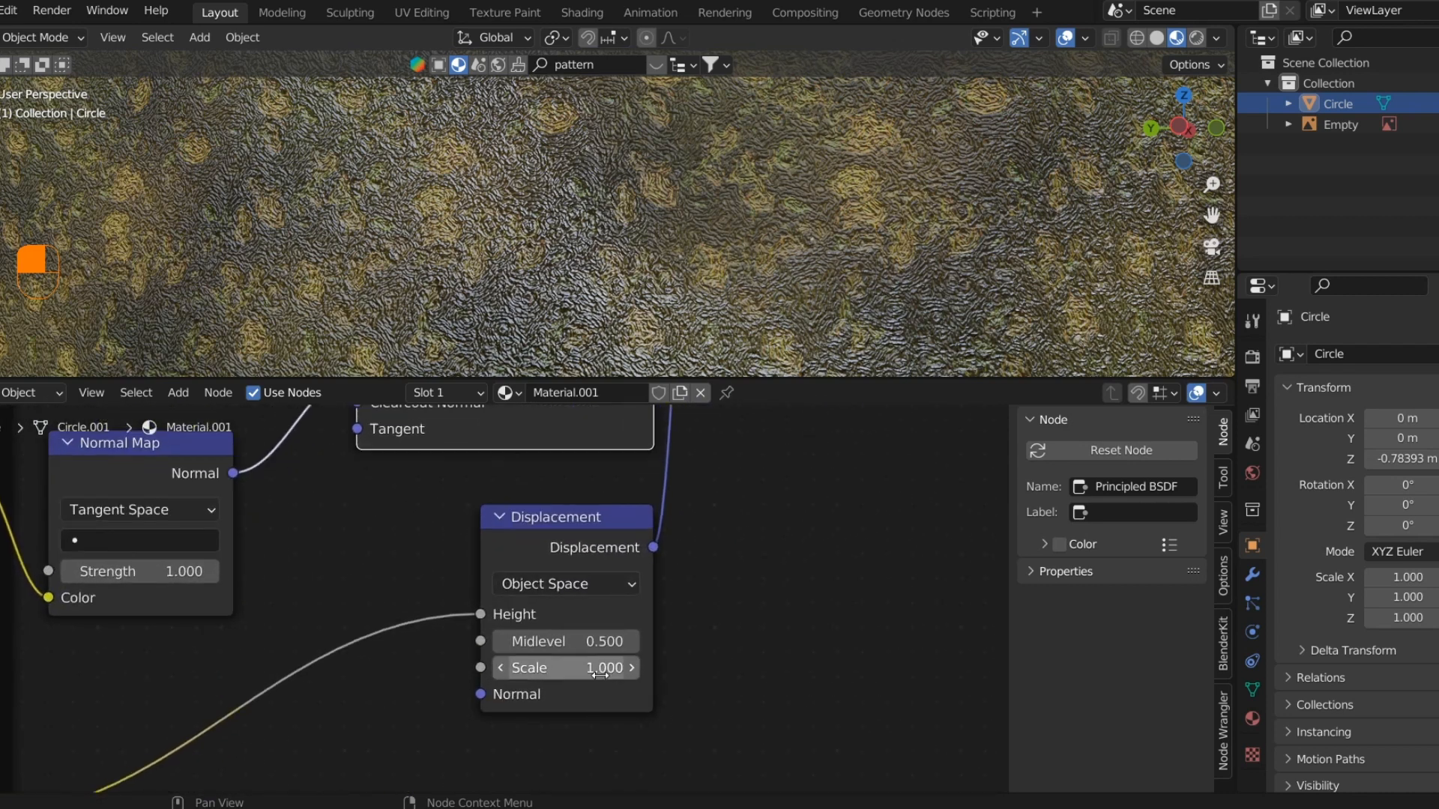
- Reduce the displacement Scale to 0.1 and lower the Mapping node scale from 50 to 2
type(".1")
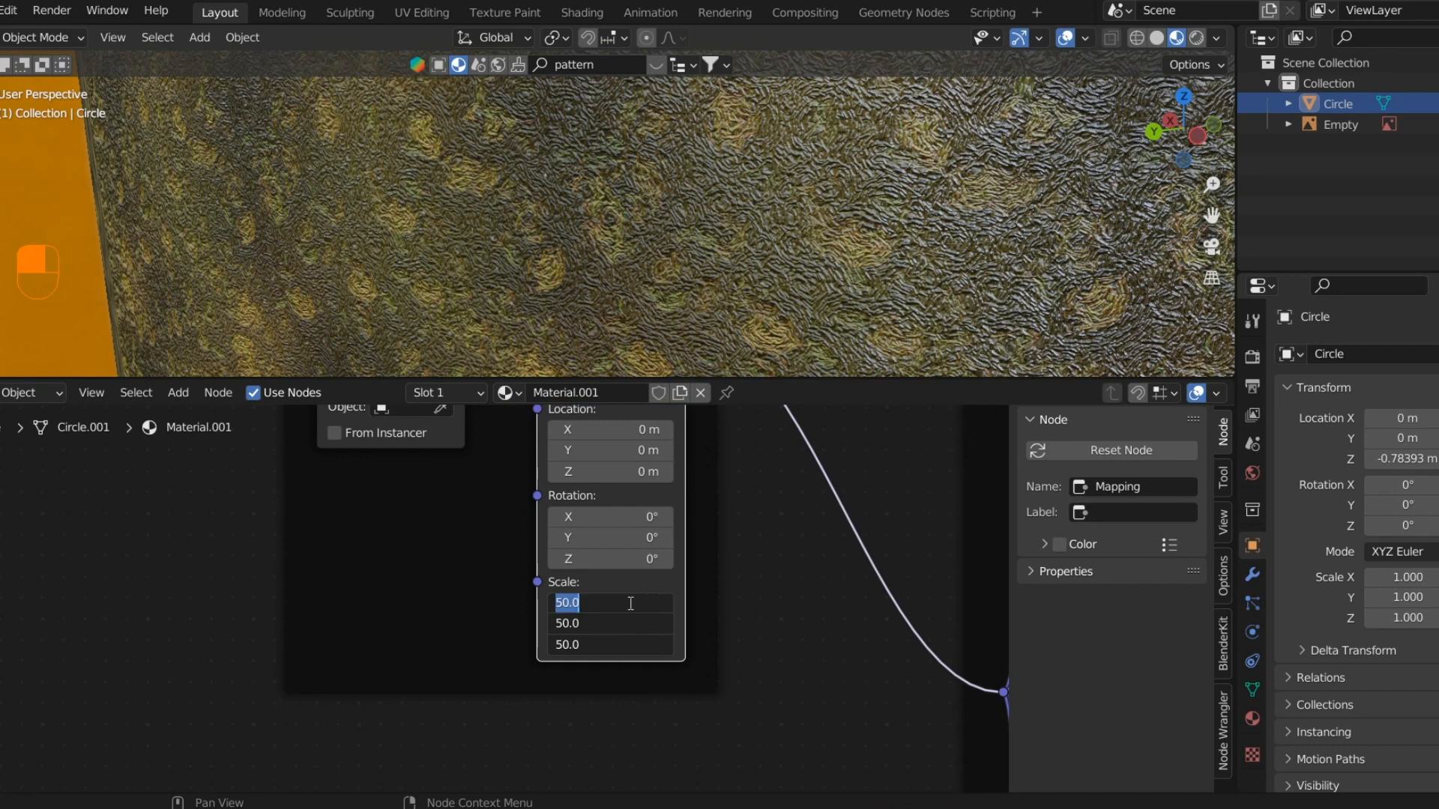
type("2.000")
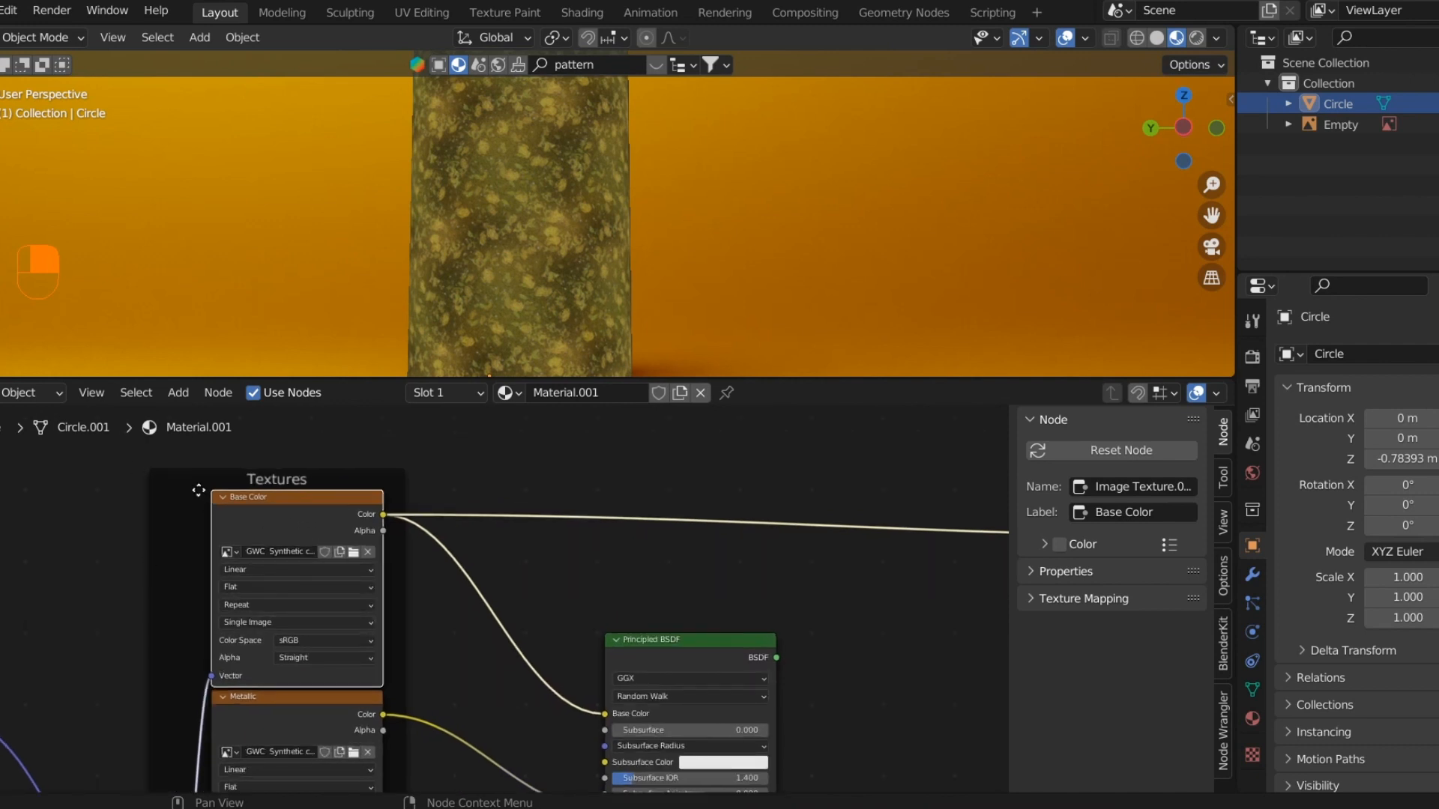
- Add a ColorRamp after the base colour texture, pull its white stop in for high contrast, and preview the mask
key("shift+a")
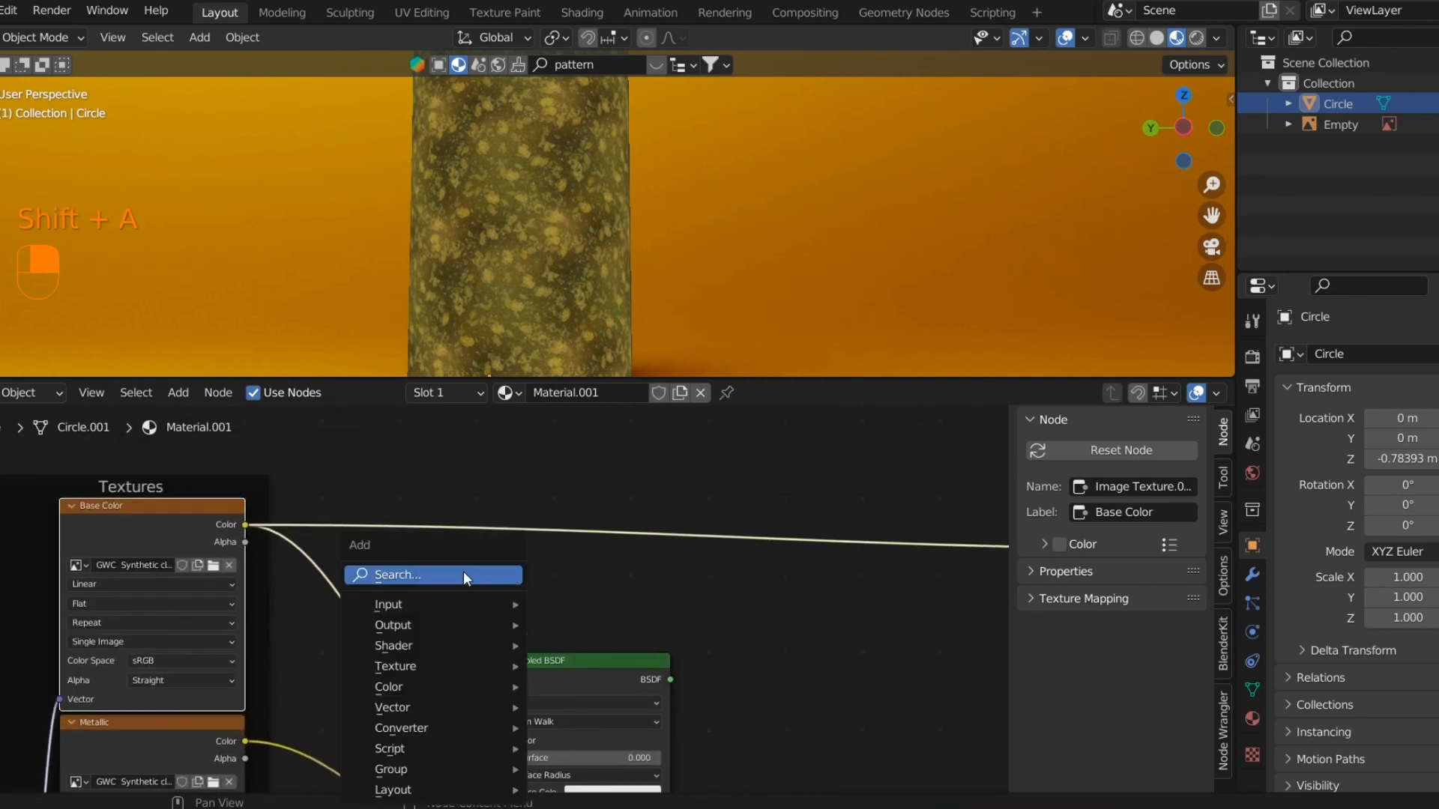
type("color")
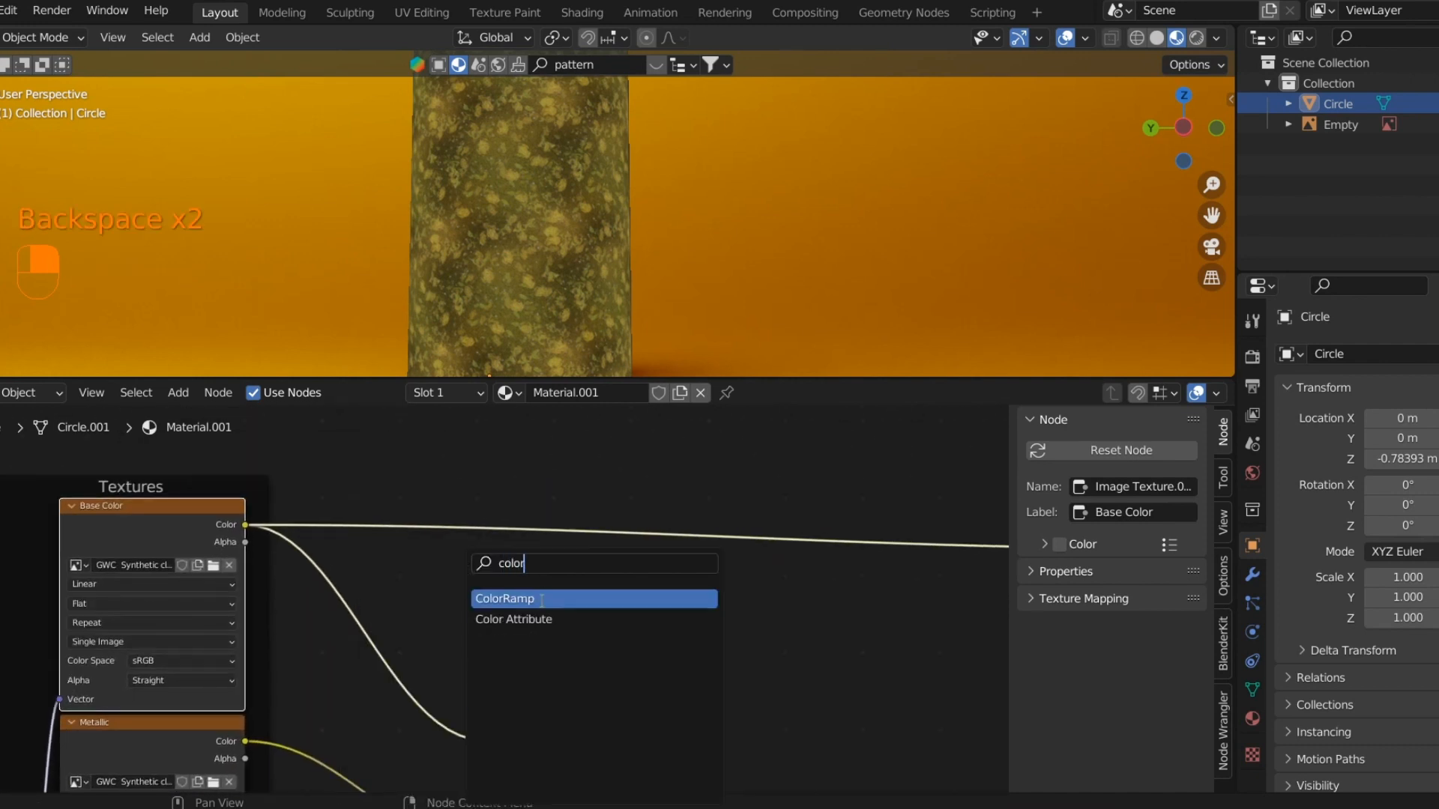
left_click(504, 598)
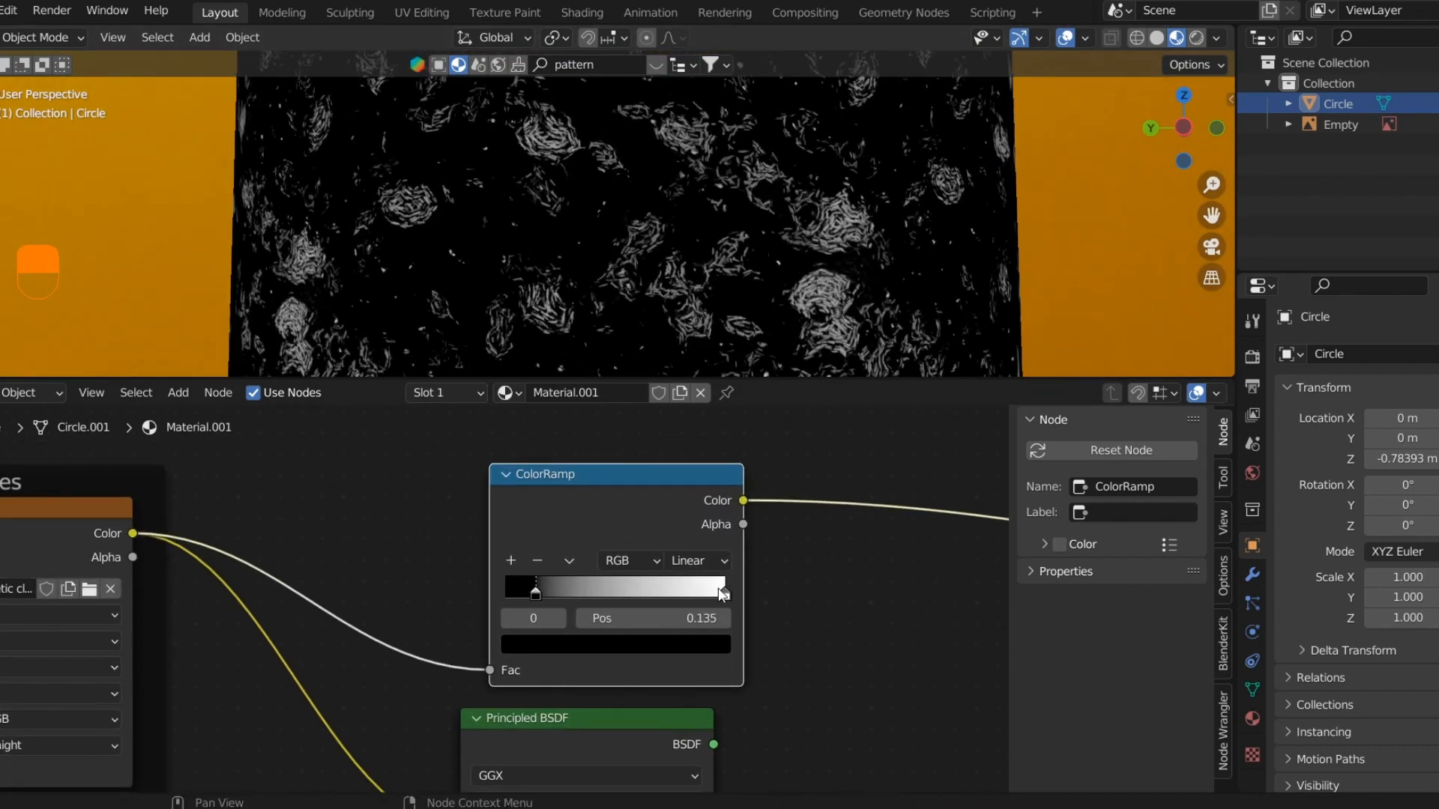
left_click_drag(535, 595, 697, 595)
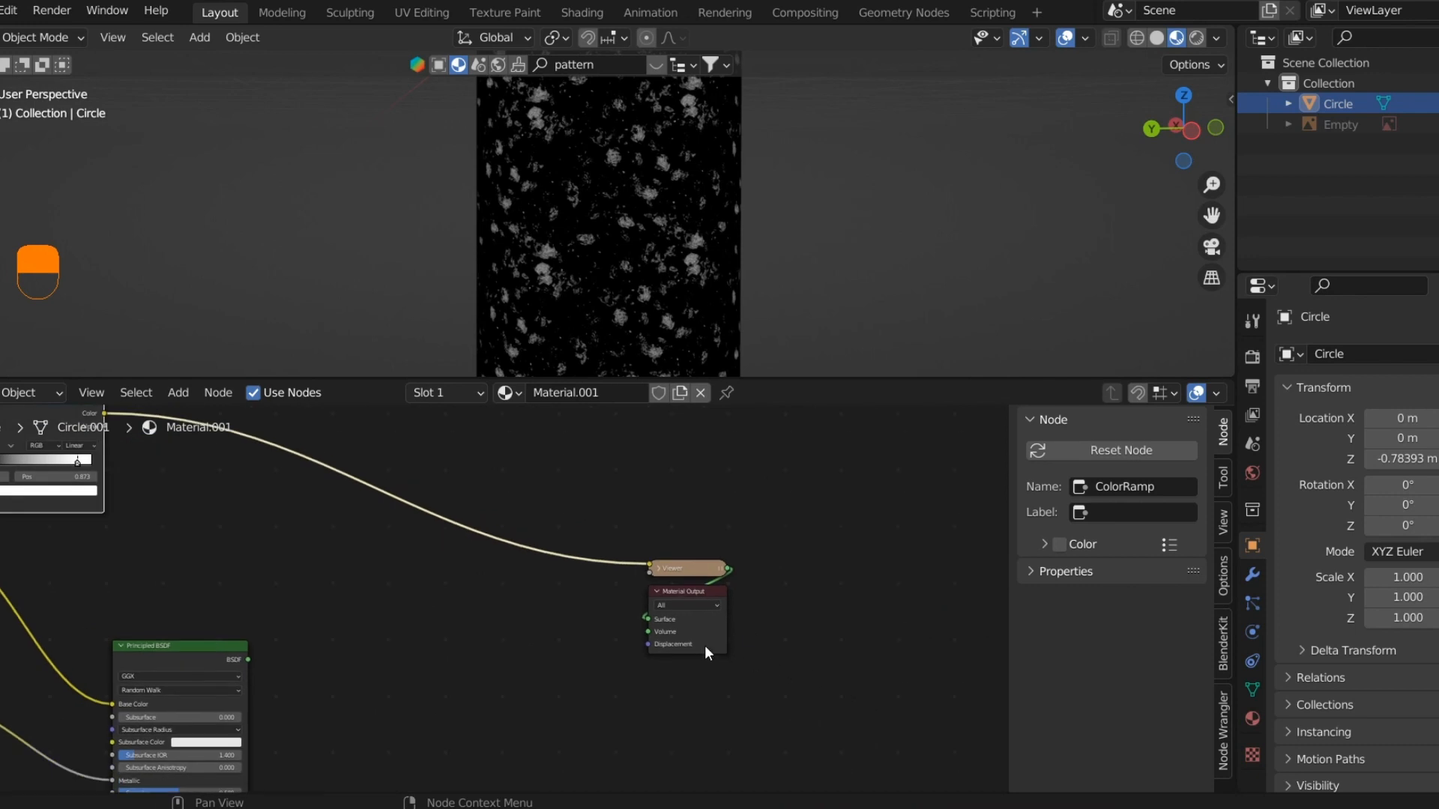
key("Shift+A")
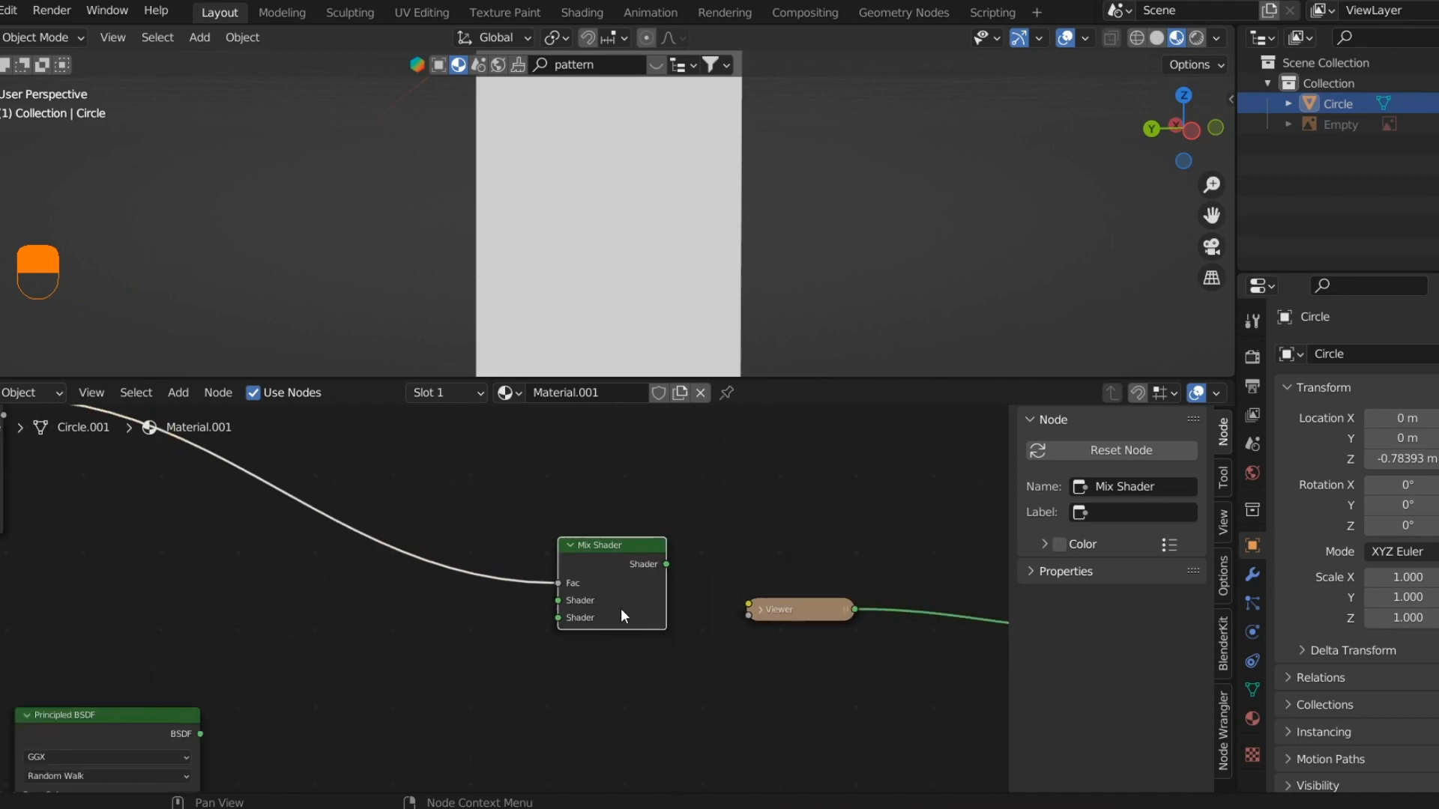
mouse_move(526, 616)
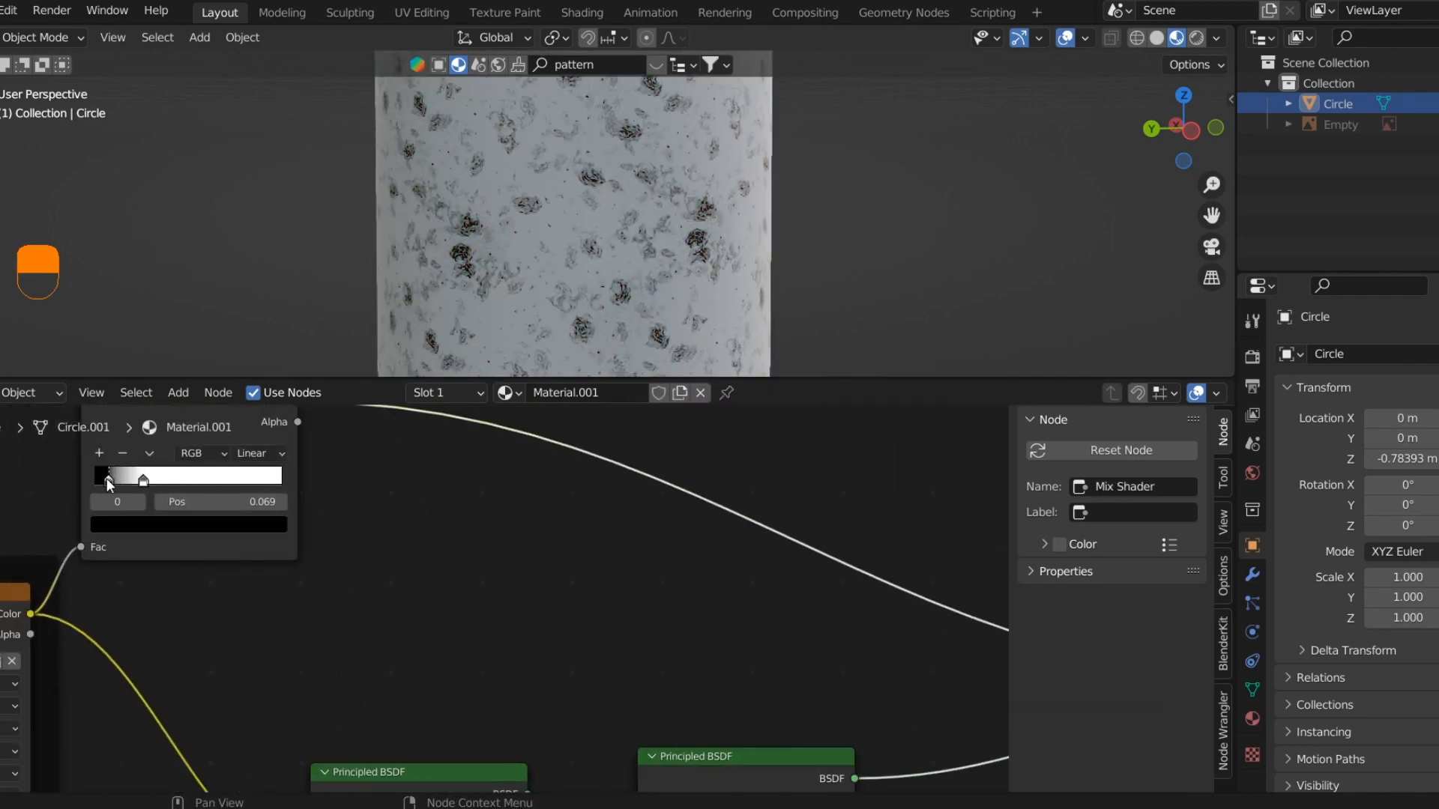
- Move the ColorRamp's black stop to about 0.069 so the dark speckles shrink
left_click_drag(108, 484, 135, 484)
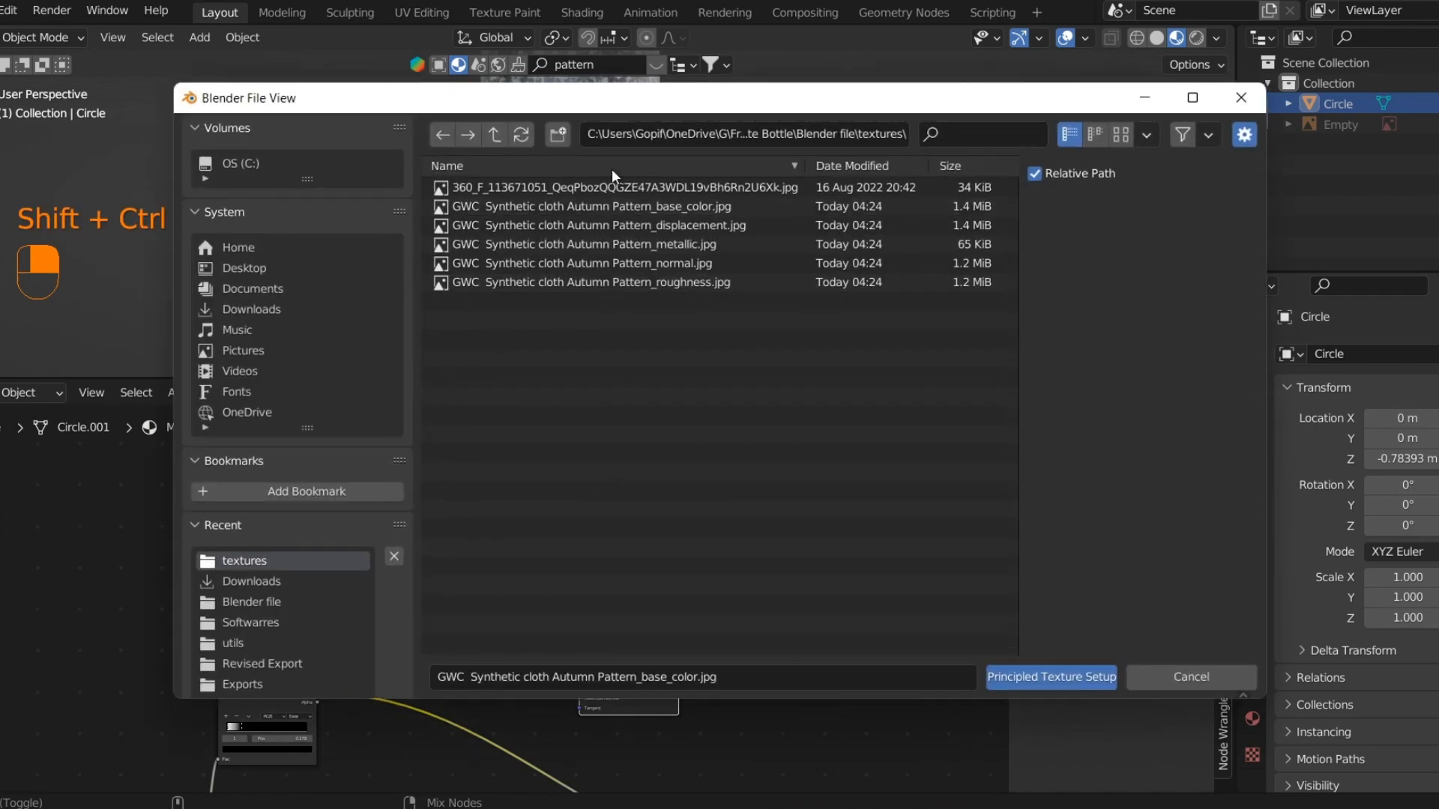
- Load the pirate skull jpg into the material and start adding a UV Map node for its vector
left_click(1051, 678)
type("uv")
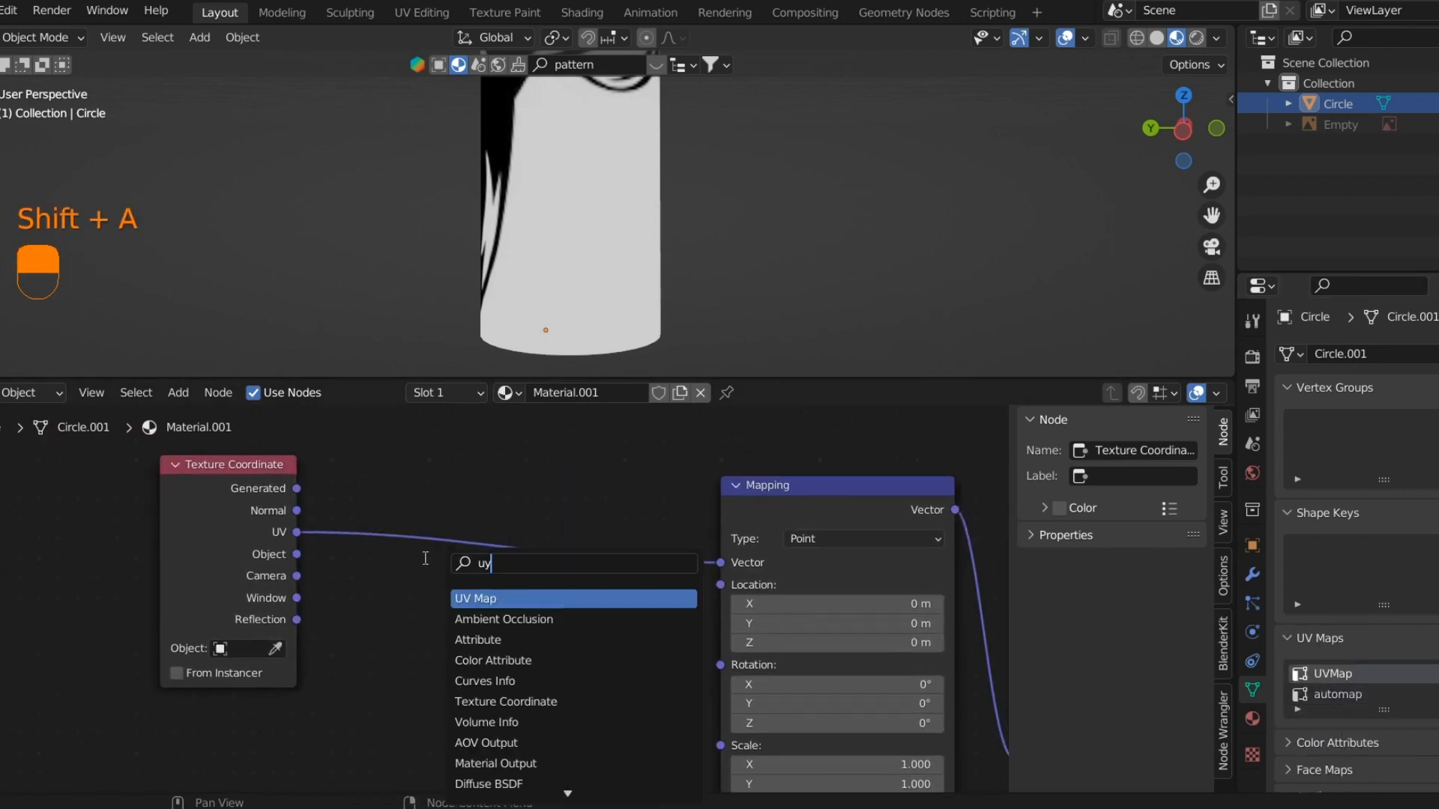
key("BackSpace")
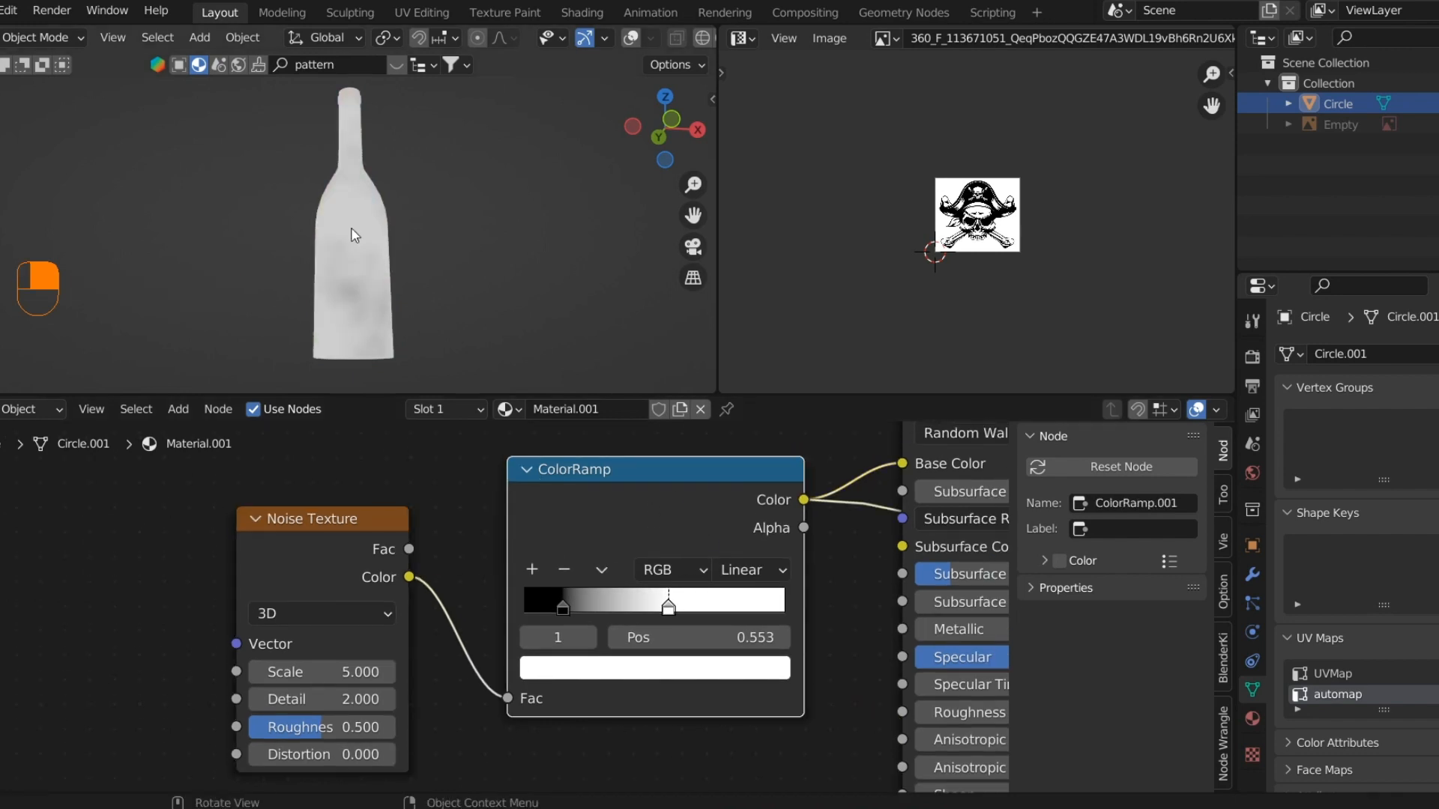
- Adjust the noise ColorRamp stop controlling how strongly the grey dust shows
left_click_drag(667, 601, 640, 601)
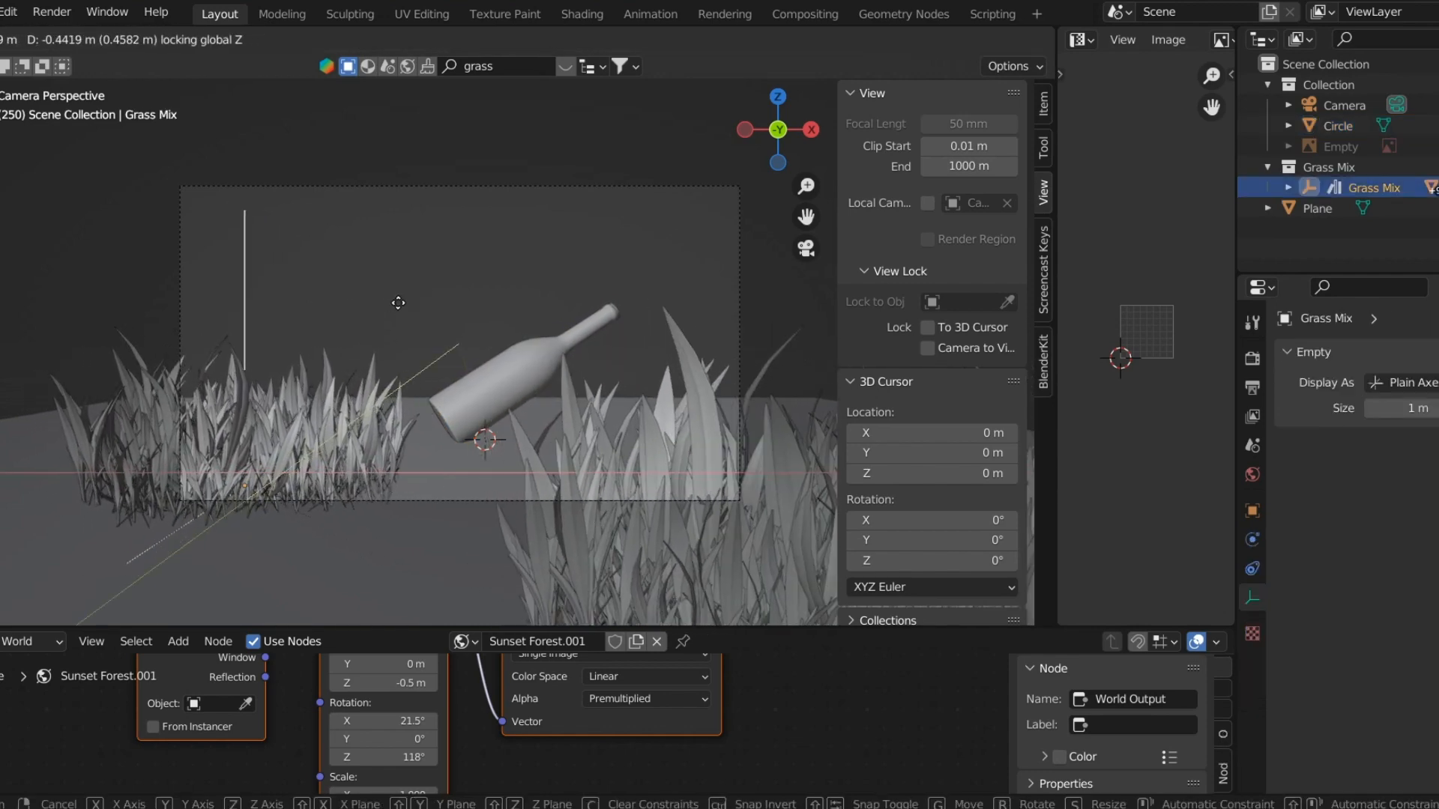
- Confirm the bottle's moved position among the grass in the camera frame
left_click(1317, 207)
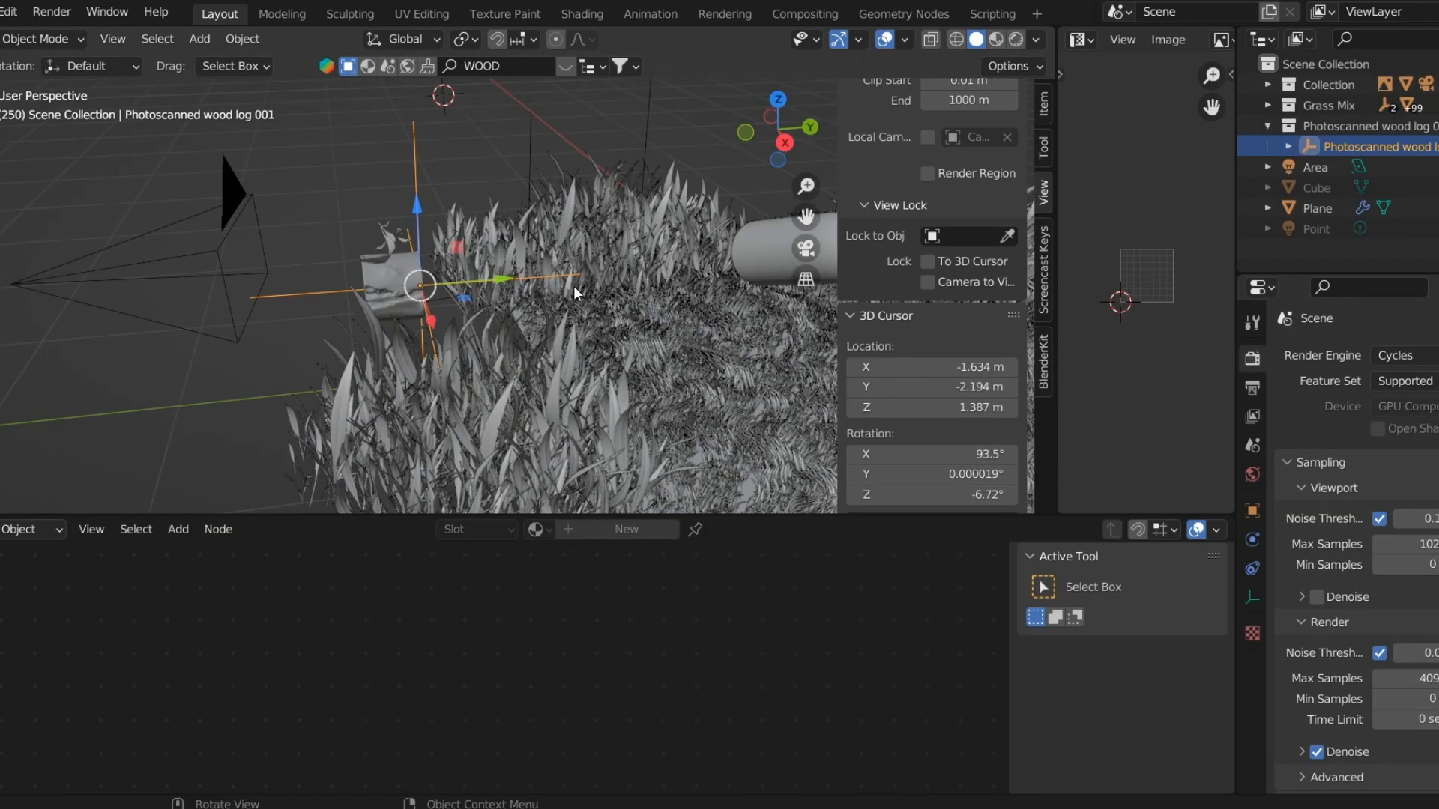
- Grab the imported photoscanned wood log and move it next to the bottle
key("g")
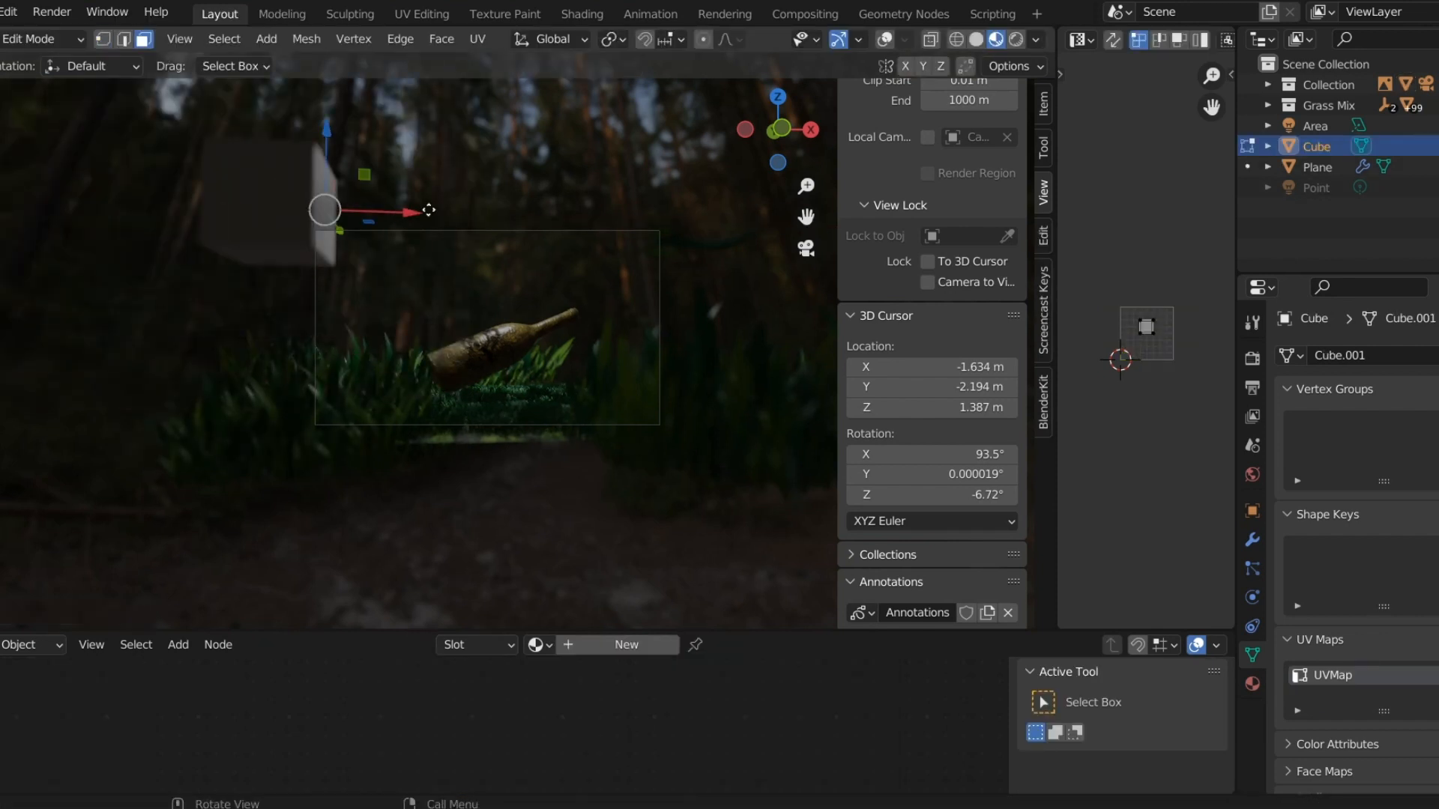
- Scale the cube's mesh along a single global axis in Edit Mode
key("s")
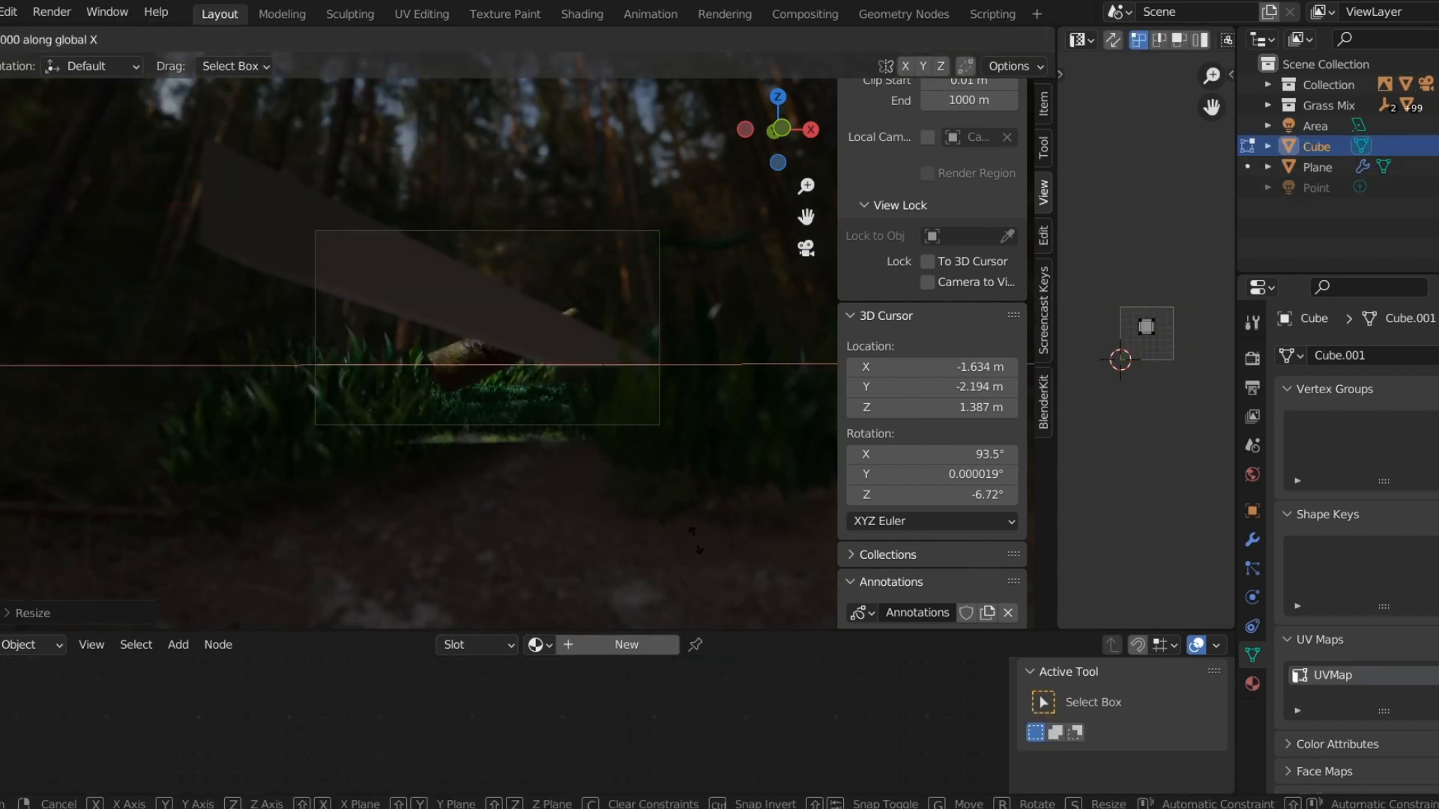
key("z")
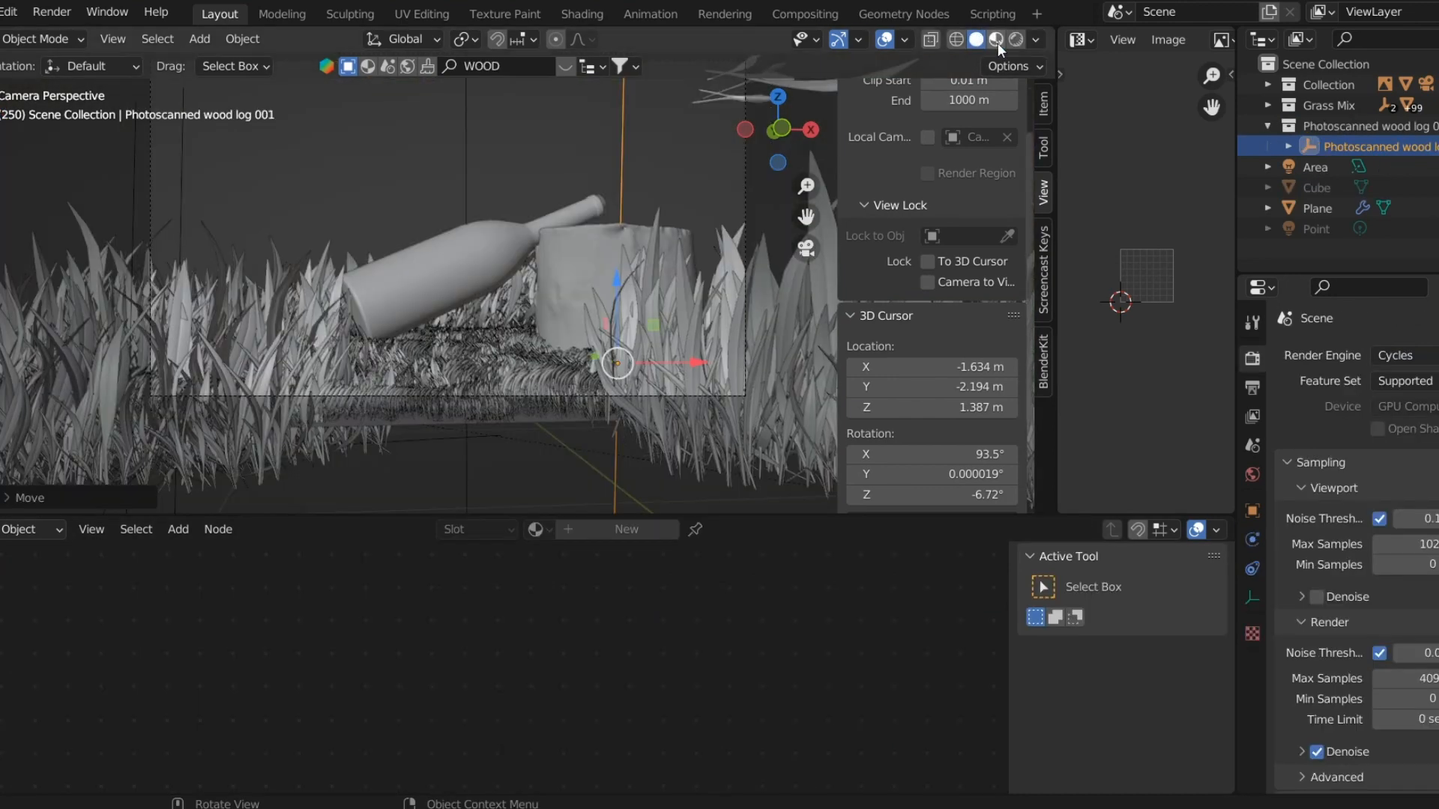
- Switch the viewport to Rendered shading to preview the bottle against the stump
left_click(996, 38)
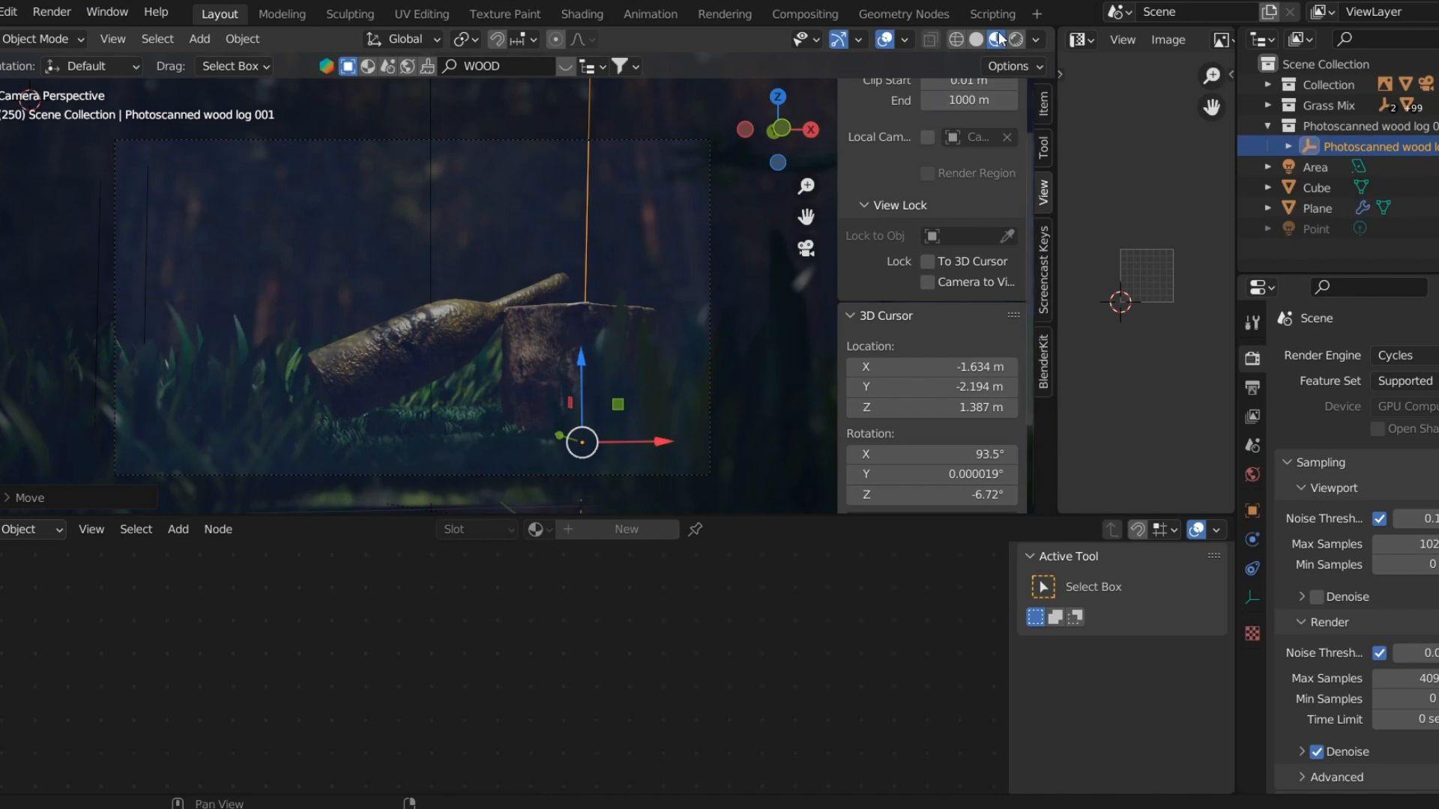
left_click(989, 39)
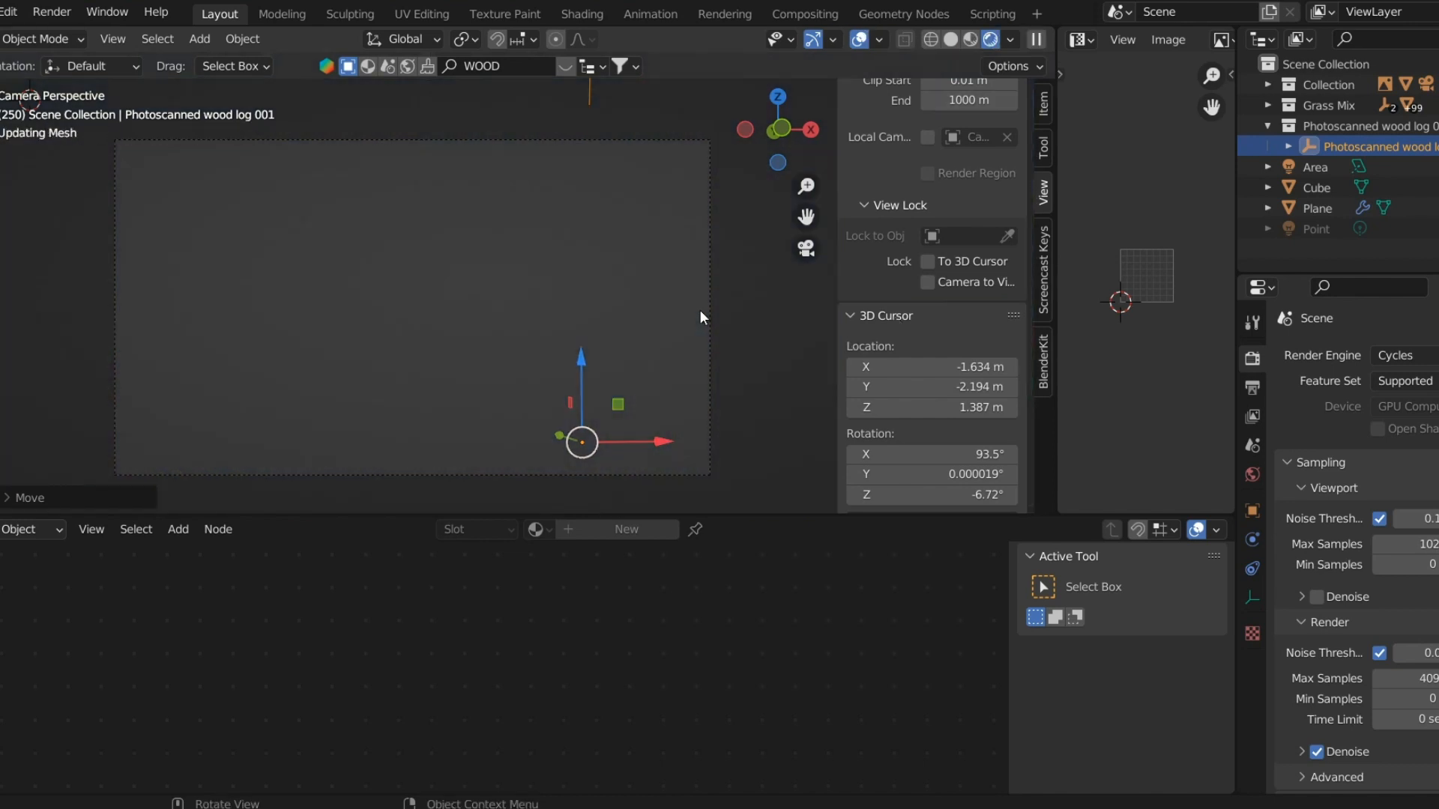